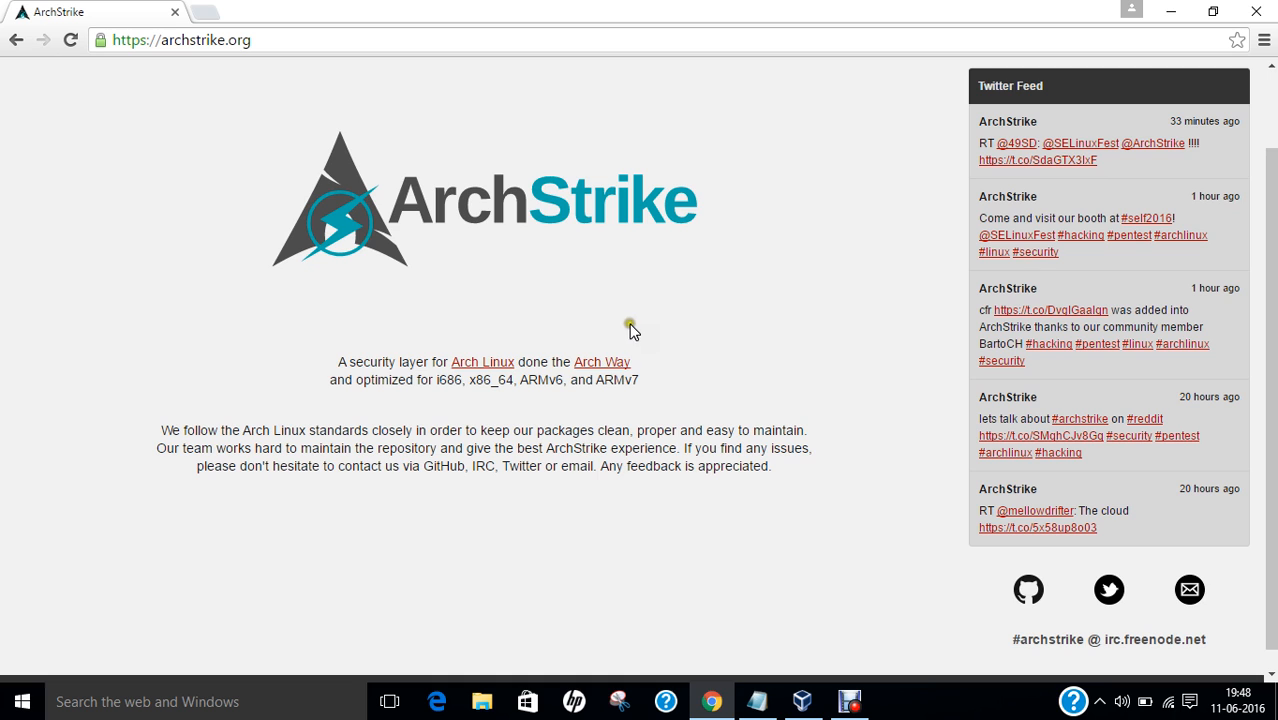
{"action": "mouse_move", "coordinate": [290, 445]}
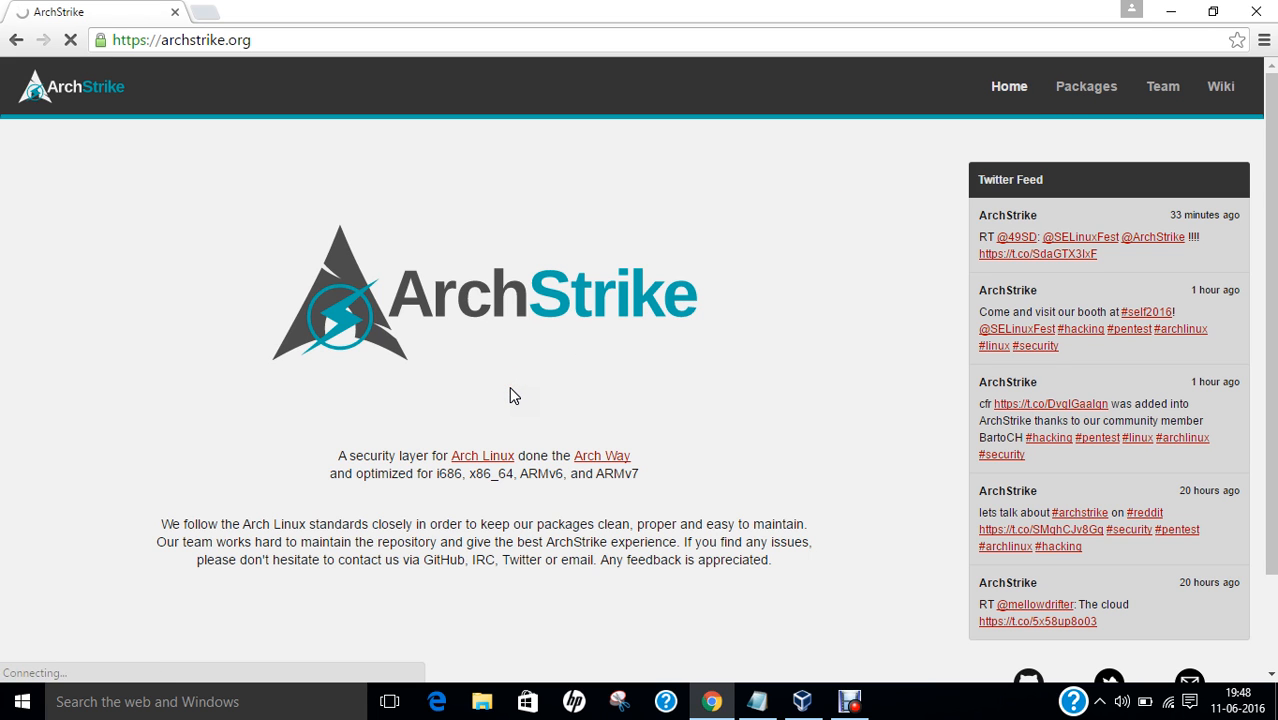
Browse the archstrike.org Packages listing down to page 30 of the pagination
{"action": "left_click", "coordinate": [1086, 86]}
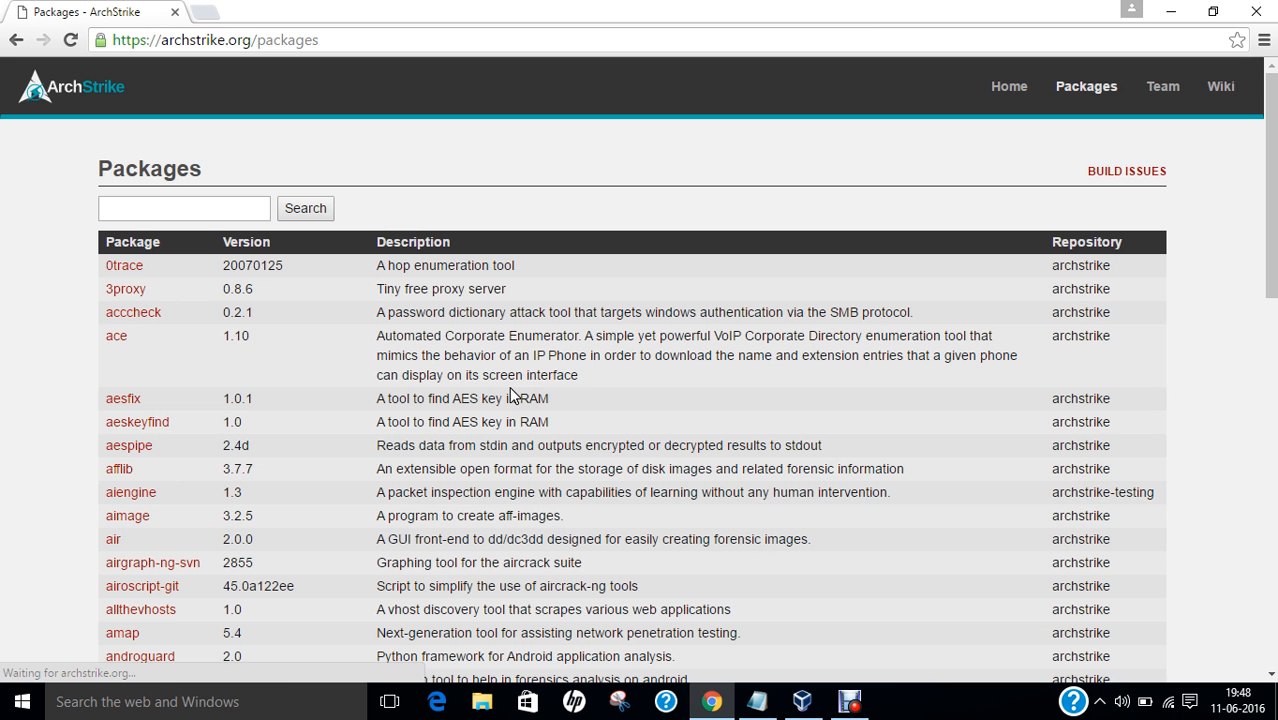
{"action": "scroll", "scroll_direction": "down", "scroll_amount": 3}
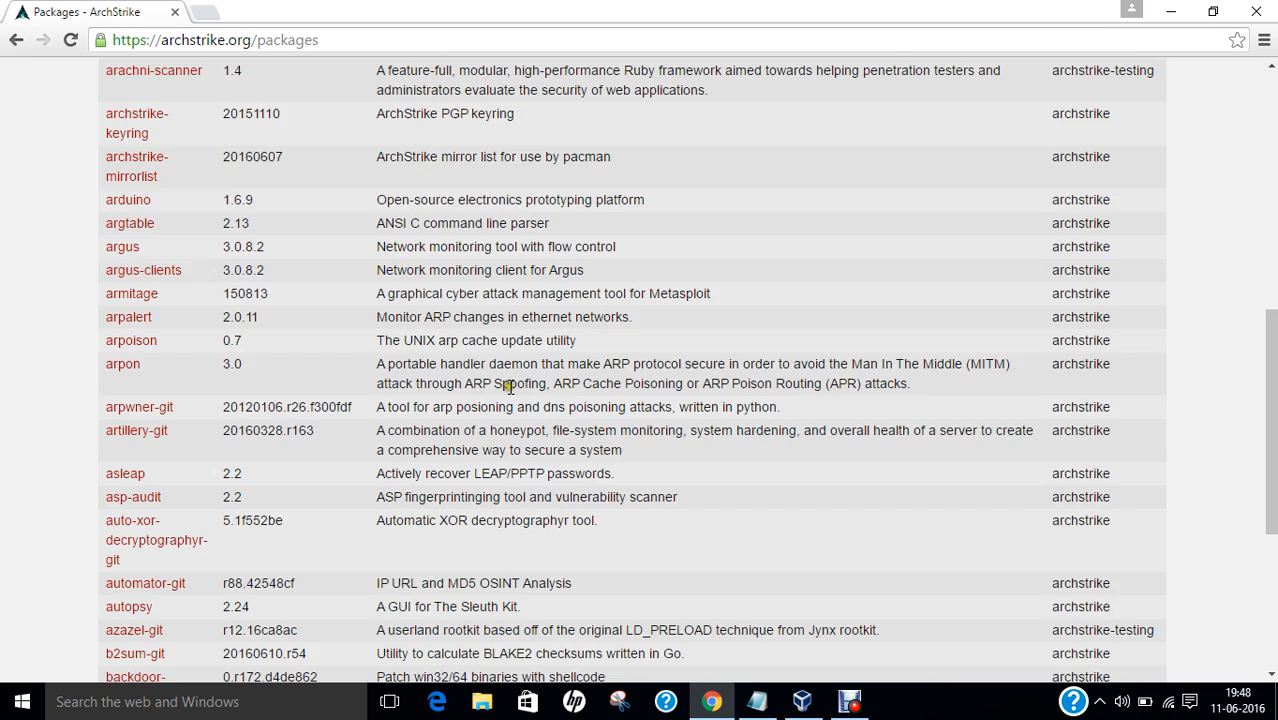
{"action": "scroll", "scroll_direction": "down", "scroll_amount": 3}
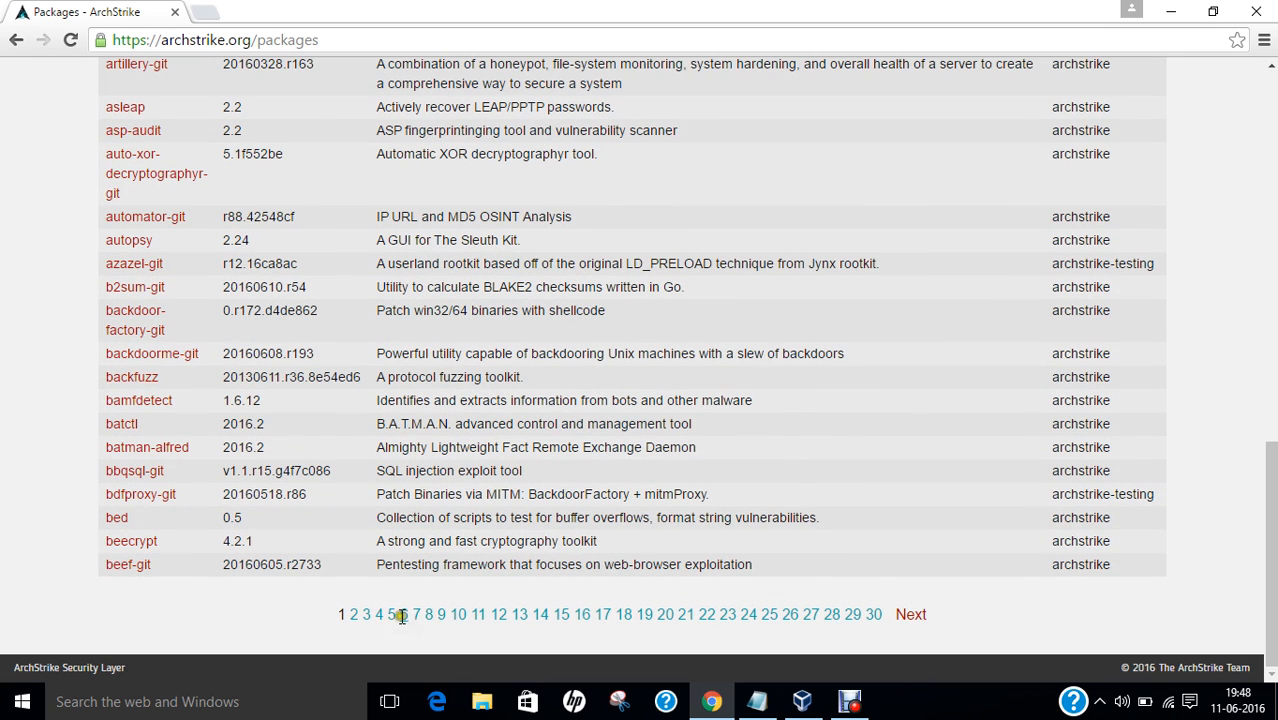
{"action": "mouse_move", "coordinate": [872, 614]}
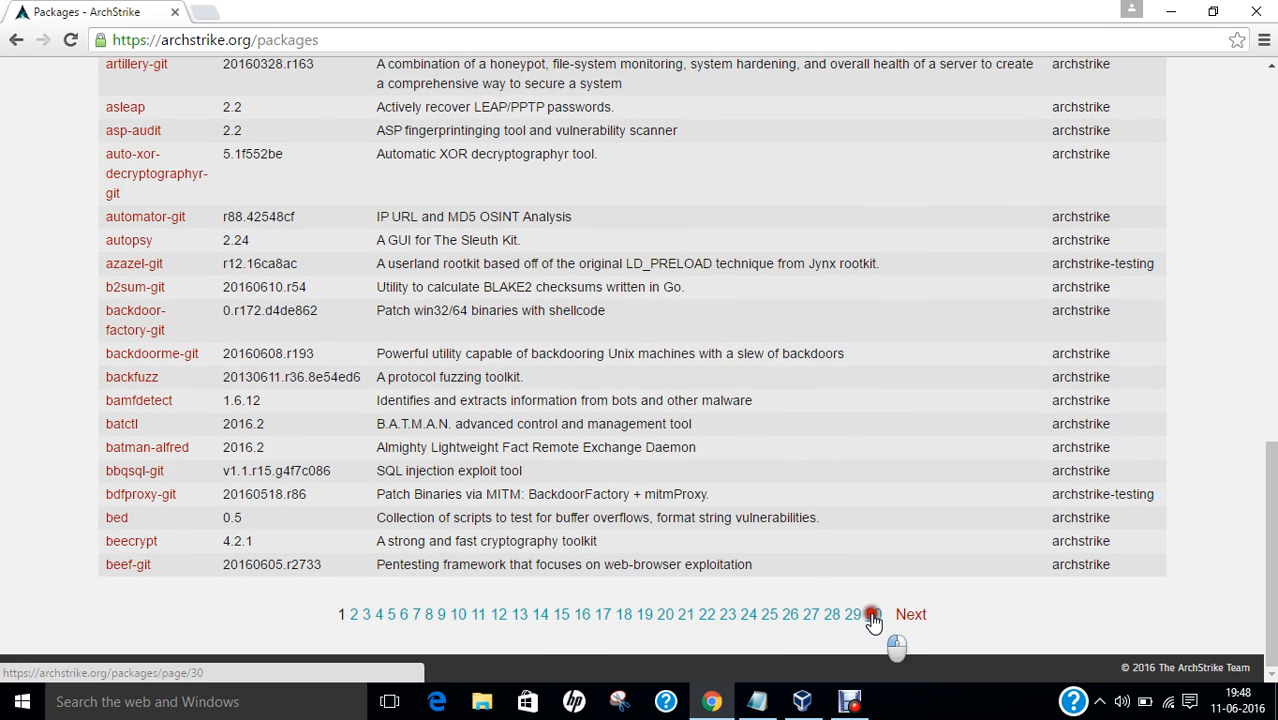
{"action": "left_click", "coordinate": [872, 614]}
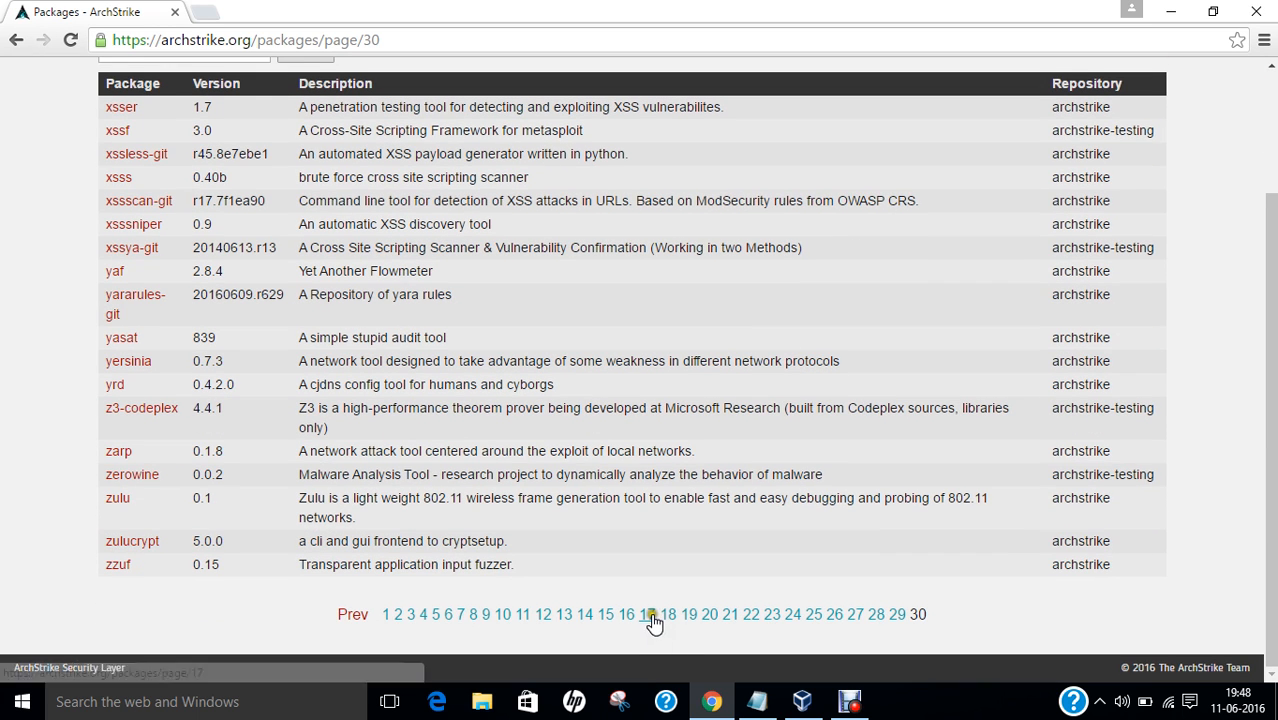
{"action": "left_click", "coordinate": [648, 614]}
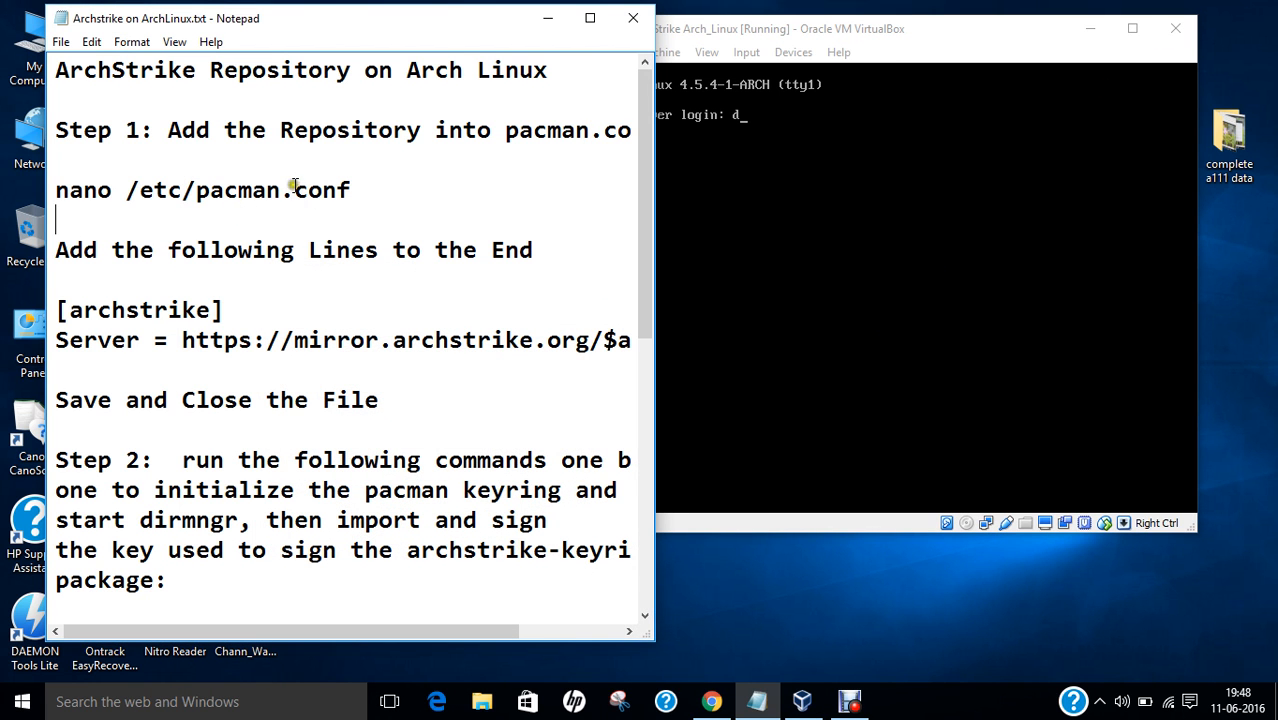
{"action": "mouse_move", "coordinate": [305, 361]}
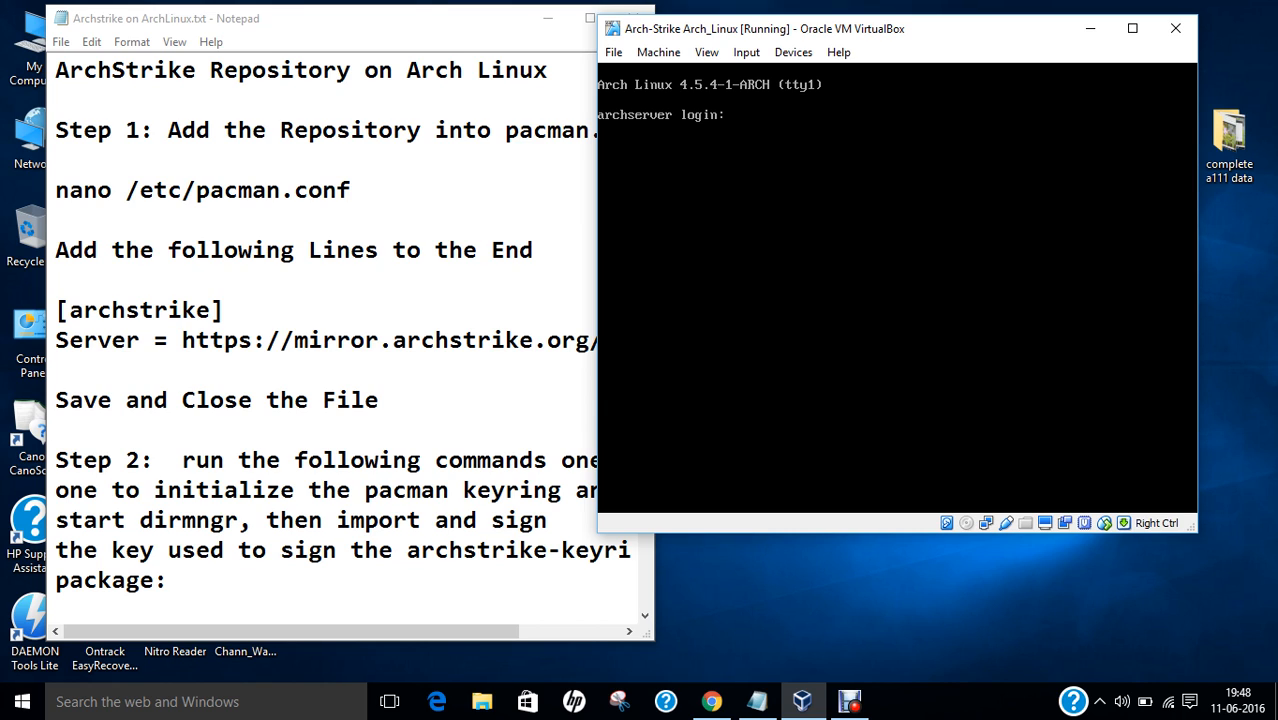
Log in to the Arch Linux VM console as root with its password
{"action": "type", "text": "ro"}
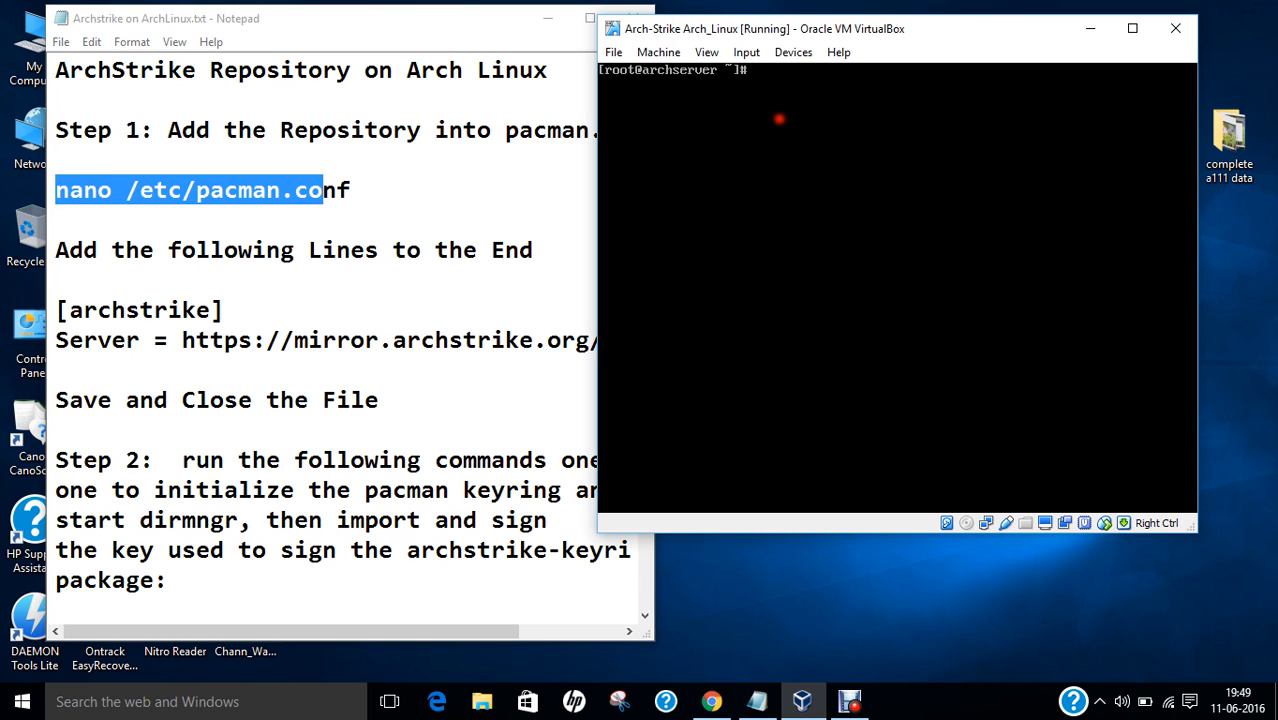
Open /etc/pacman.conf in nano and scroll to the end of the file
{"action": "type", "text": "nano"}
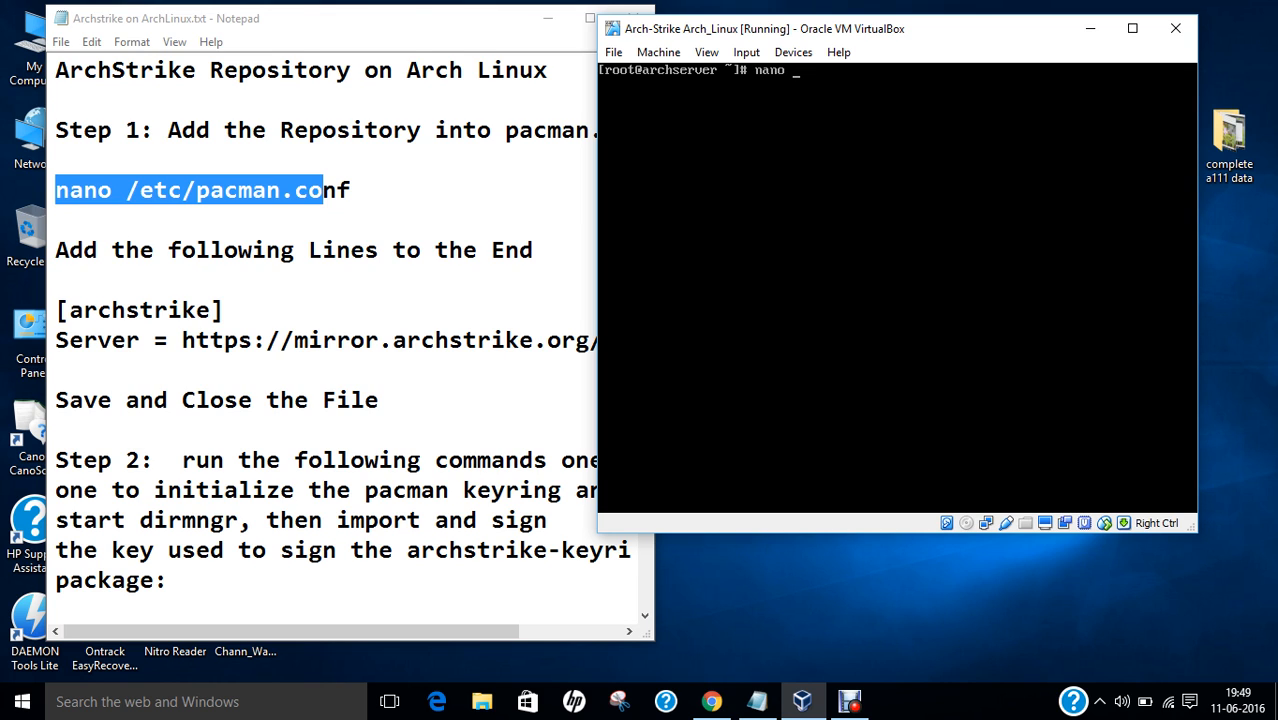
{"action": "type", "text": "/etc/pacm"}
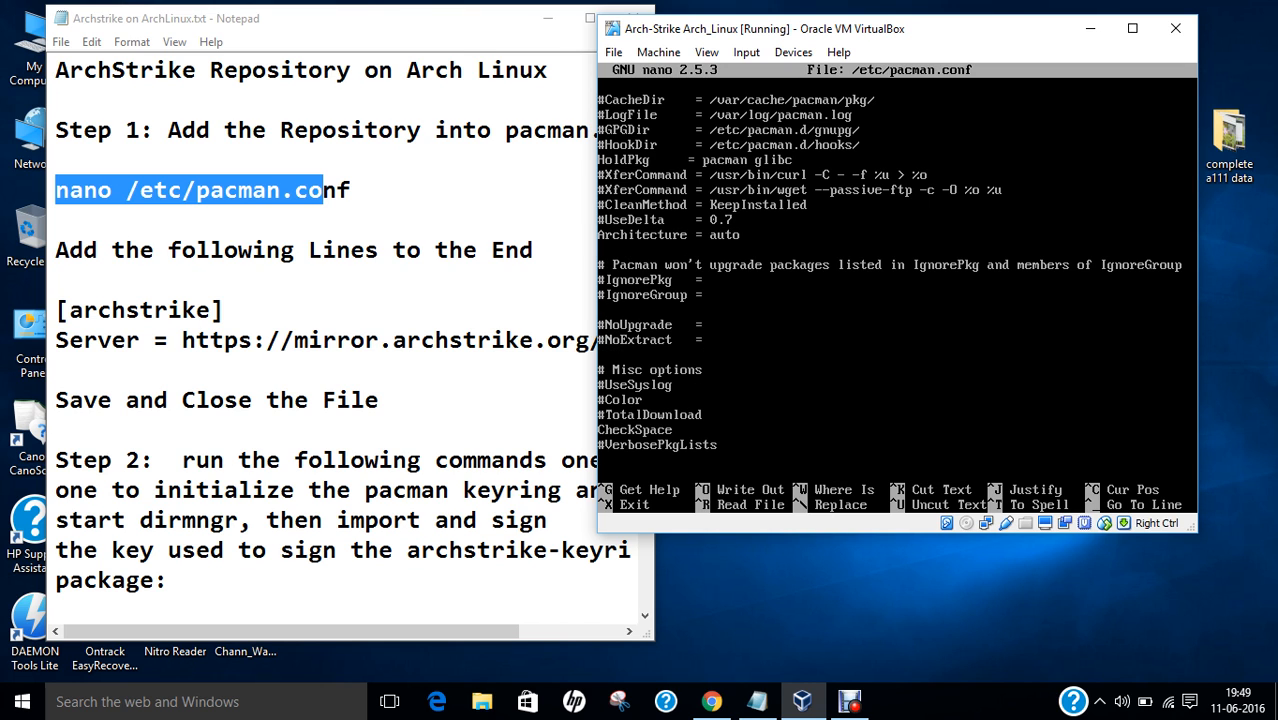
{"action": "scroll", "scroll_direction": "down", "scroll_amount": 3}
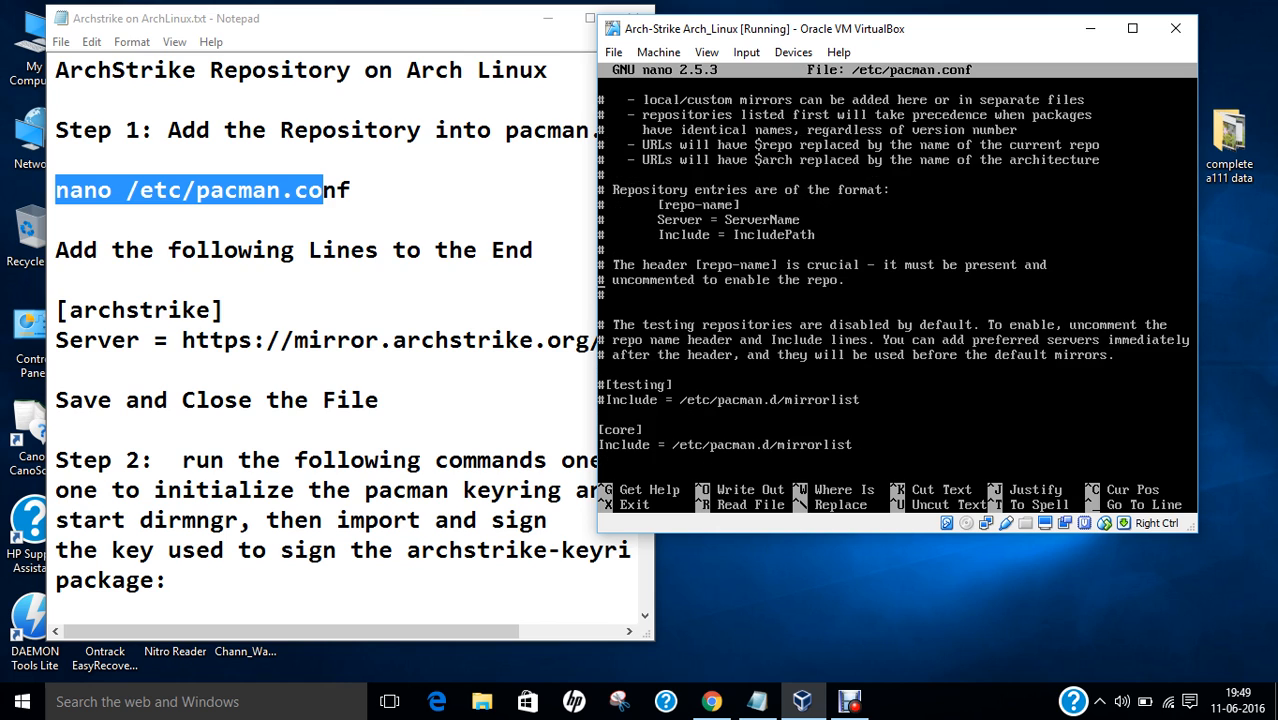
{"action": "scroll", "scroll_direction": "down", "scroll_amount": 3}
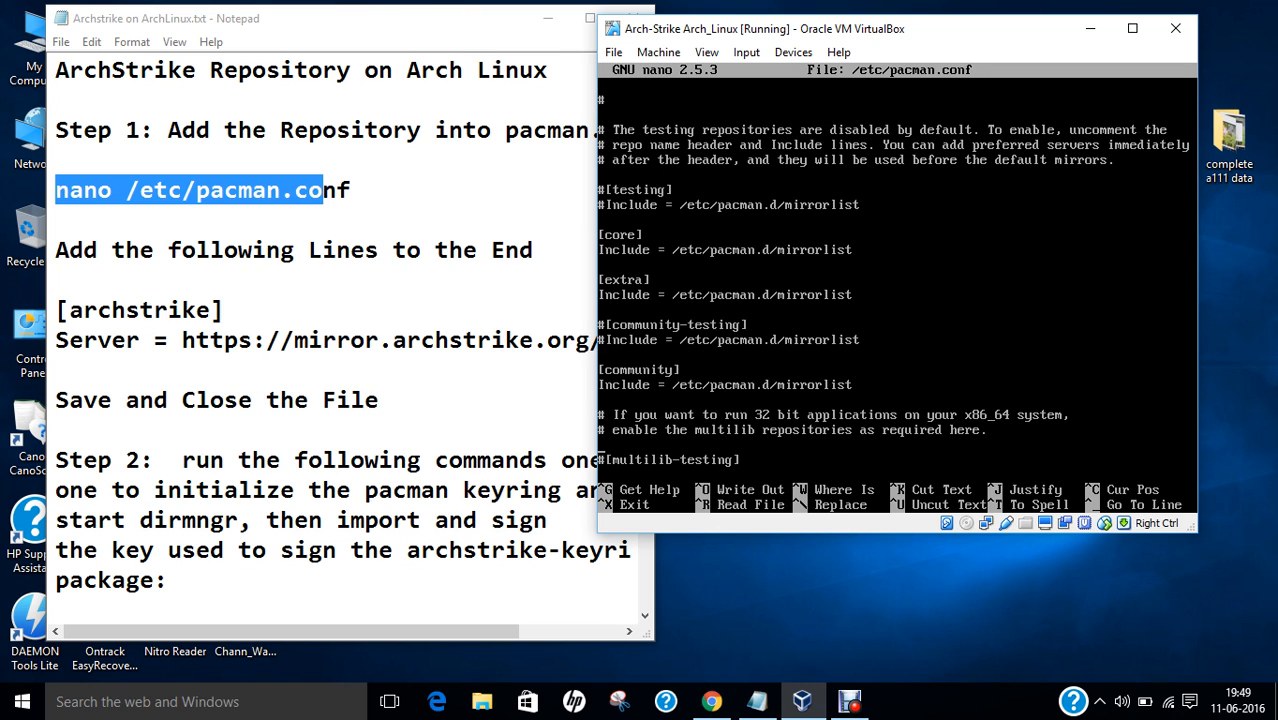
{"action": "scroll", "scroll_direction": "down", "scroll_amount": 3}
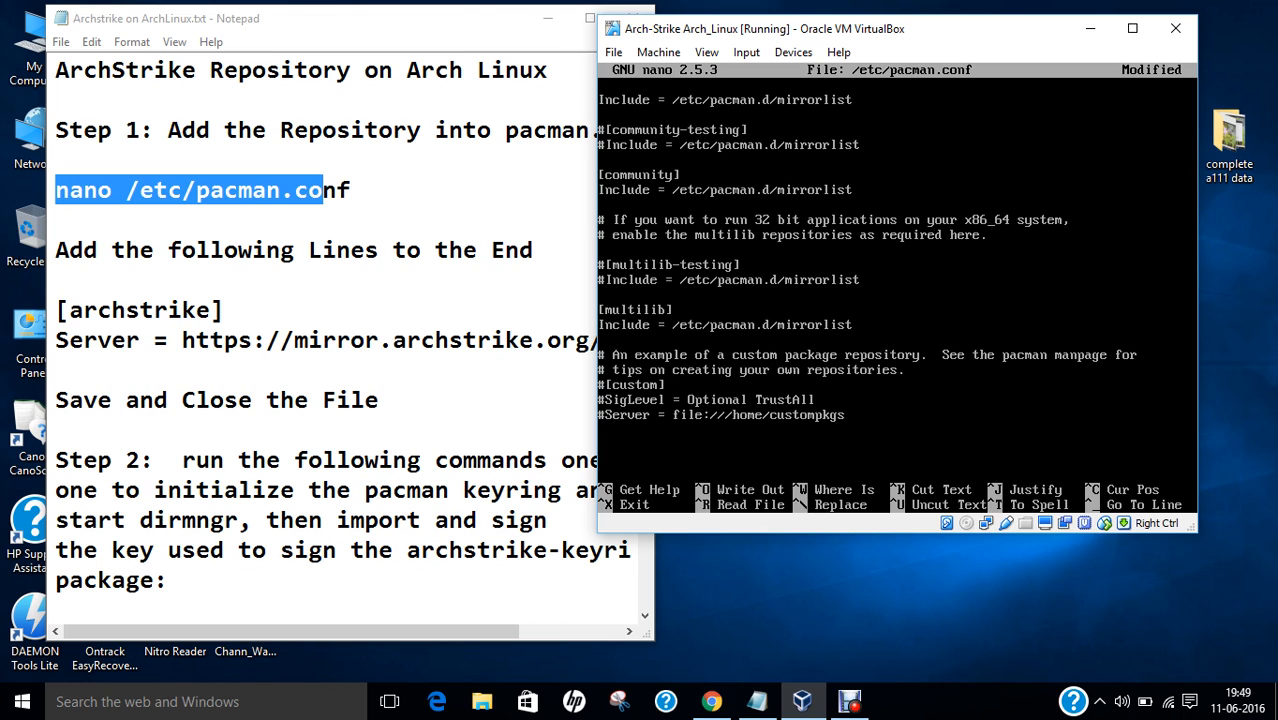
{"action": "type", "text": "[archstrike"}
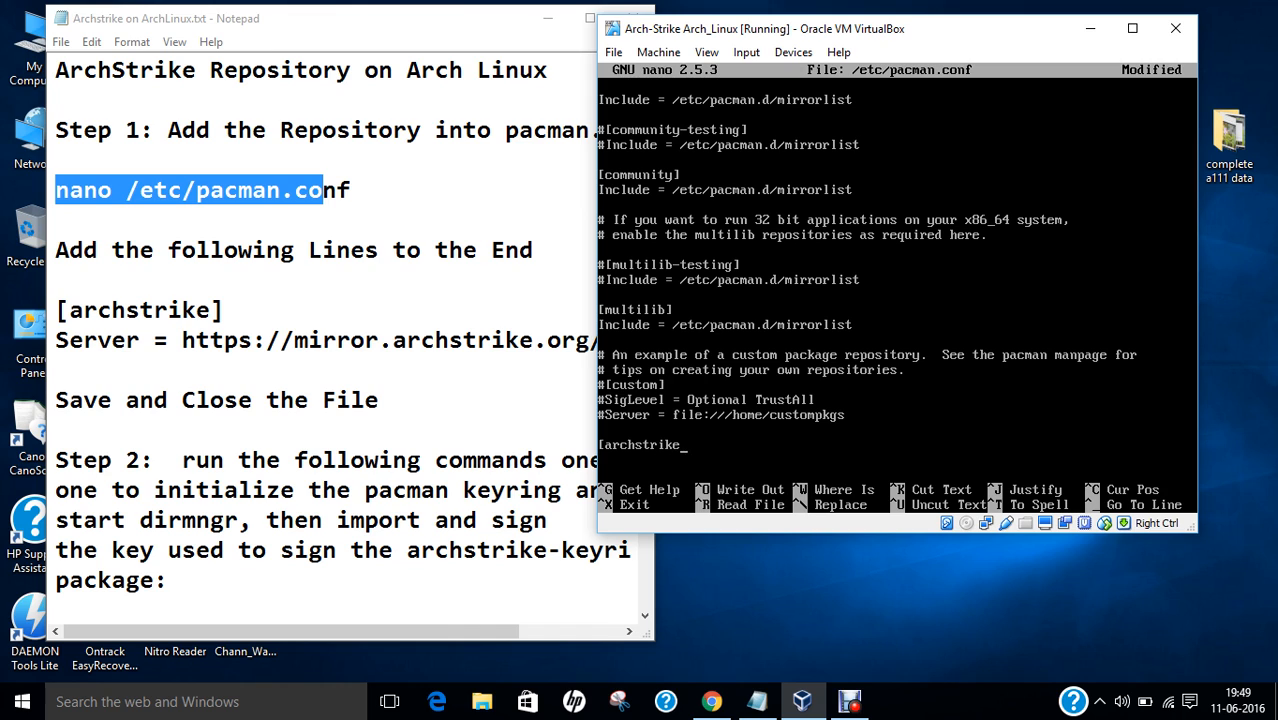
{"action": "type", "text": "Server ="}
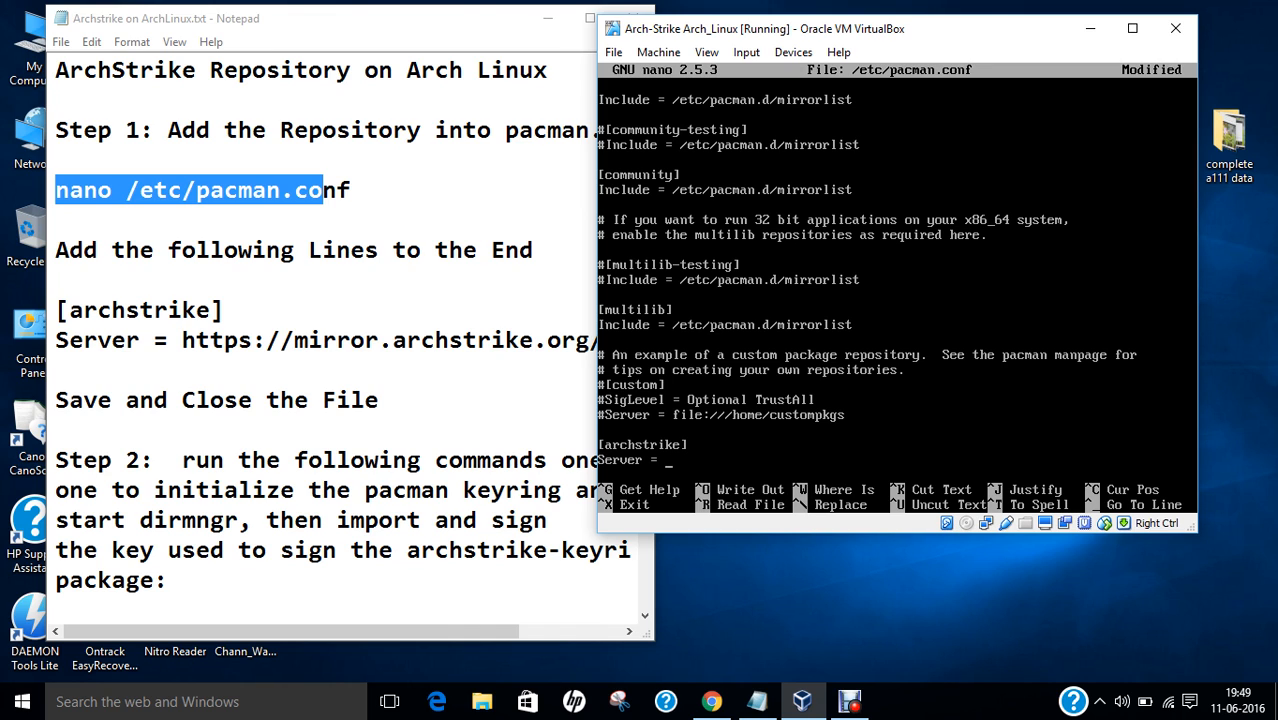
{"action": "type", "text": "https://"}
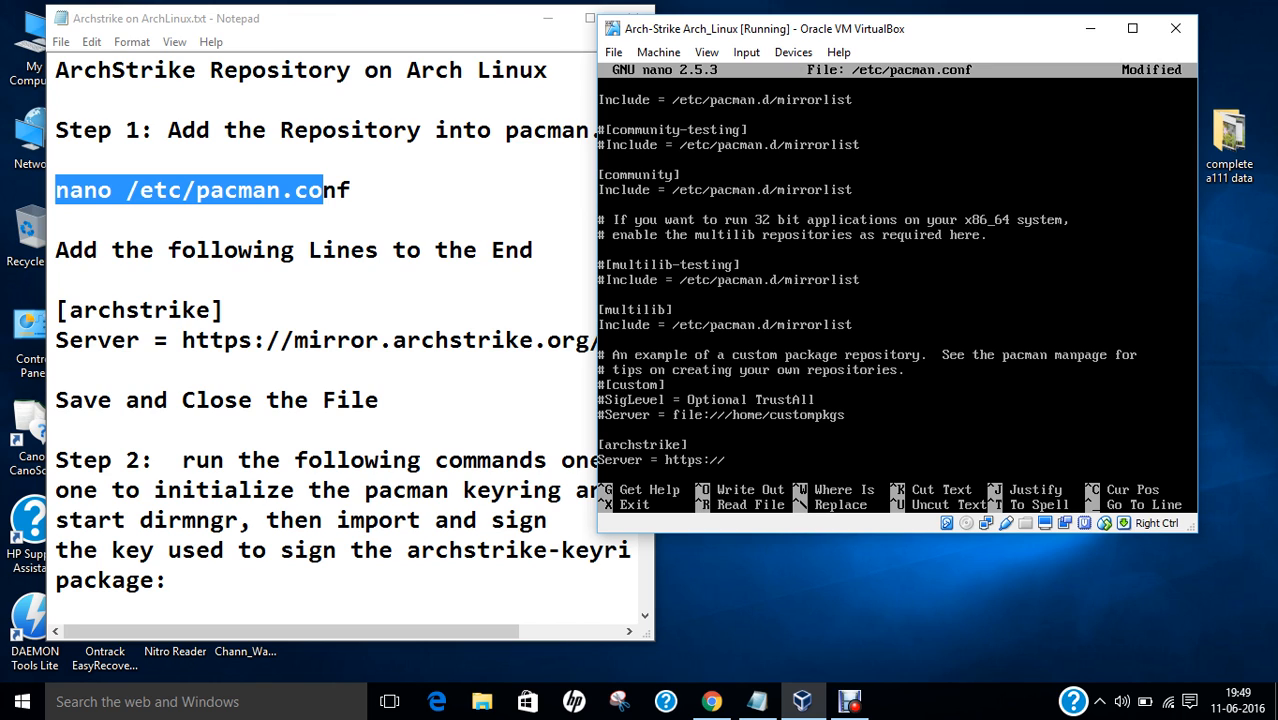
{"action": "type", "text": "mirror"}
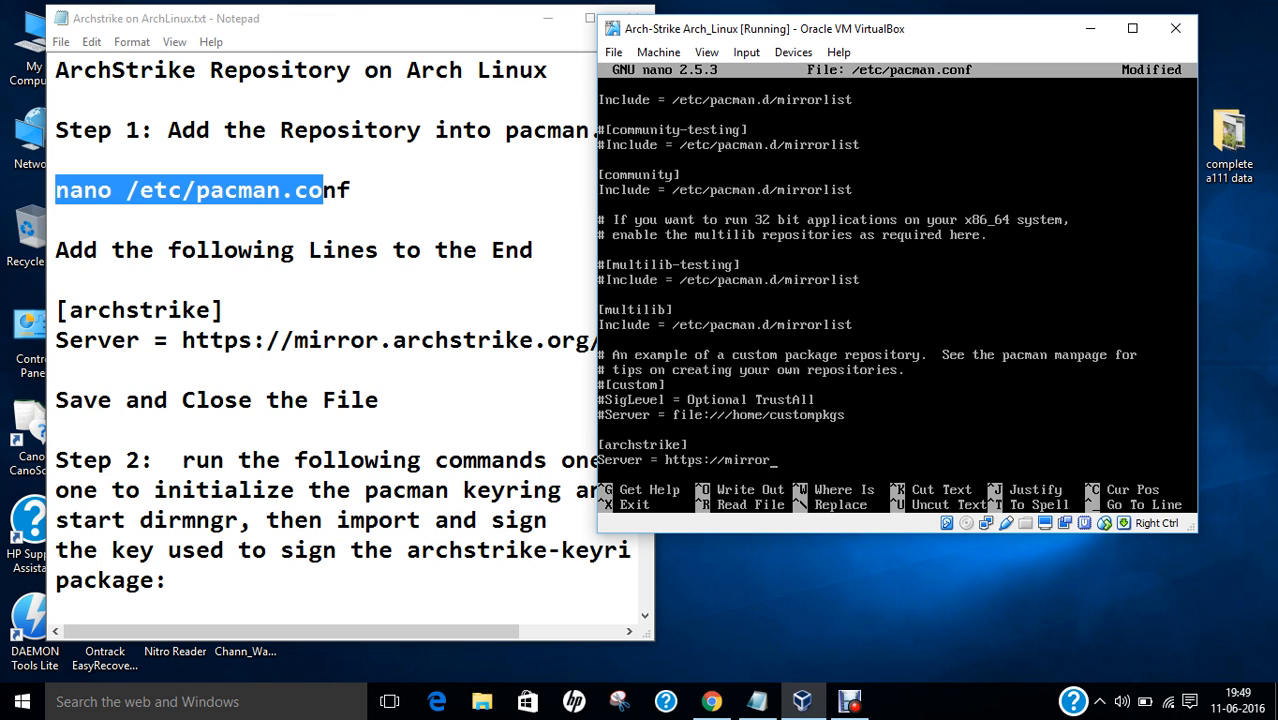
{"action": "type", "text": "archstrike.org/"}
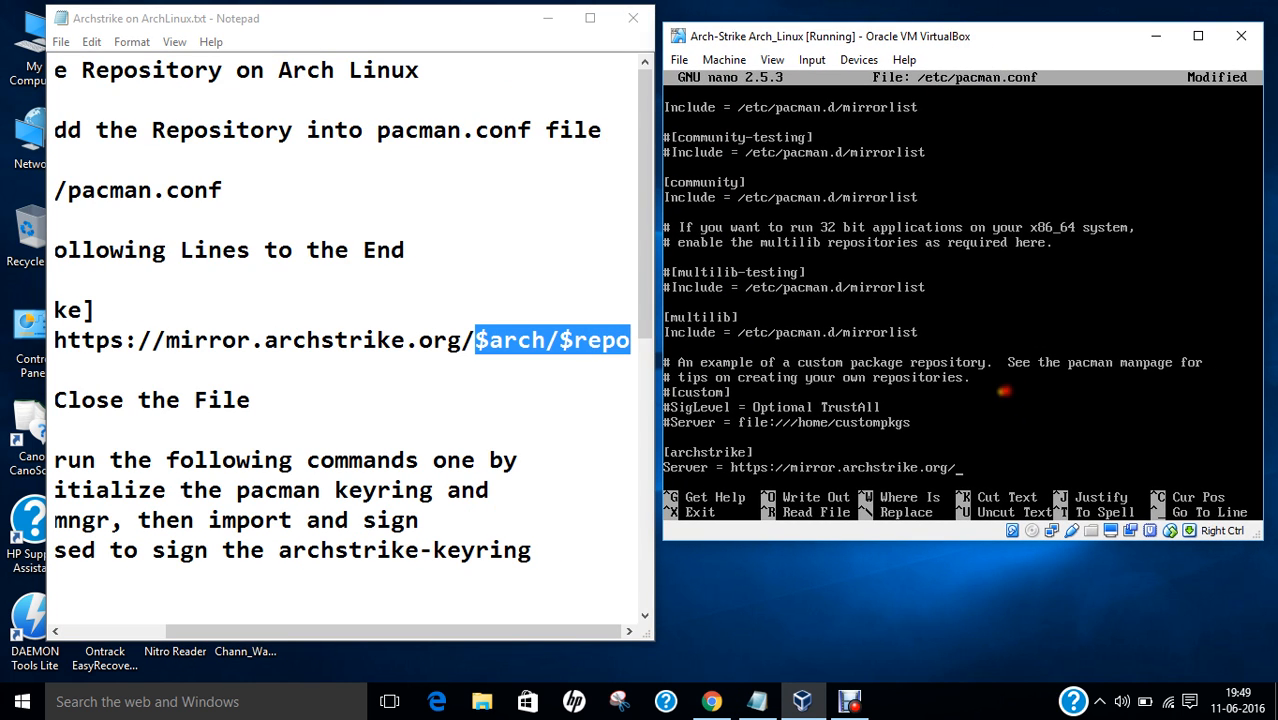
{"action": "type", "text": "$"}
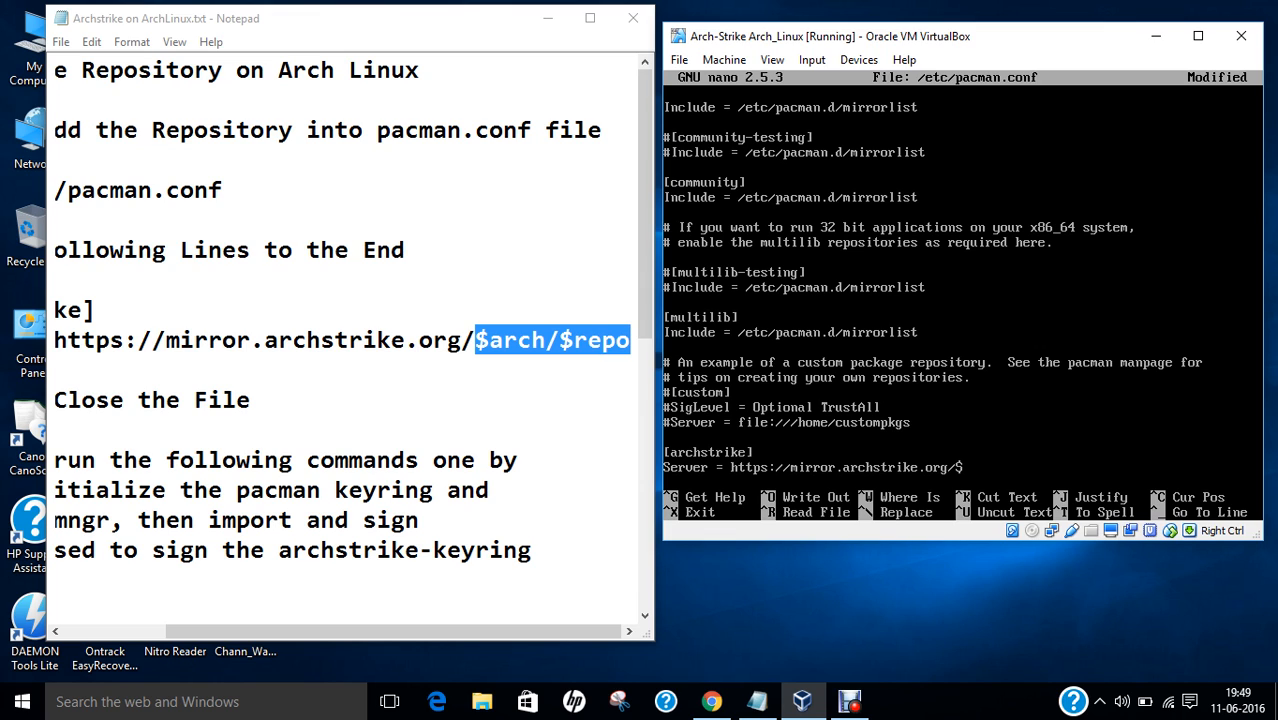
{"action": "type", "text": "arch/$"}
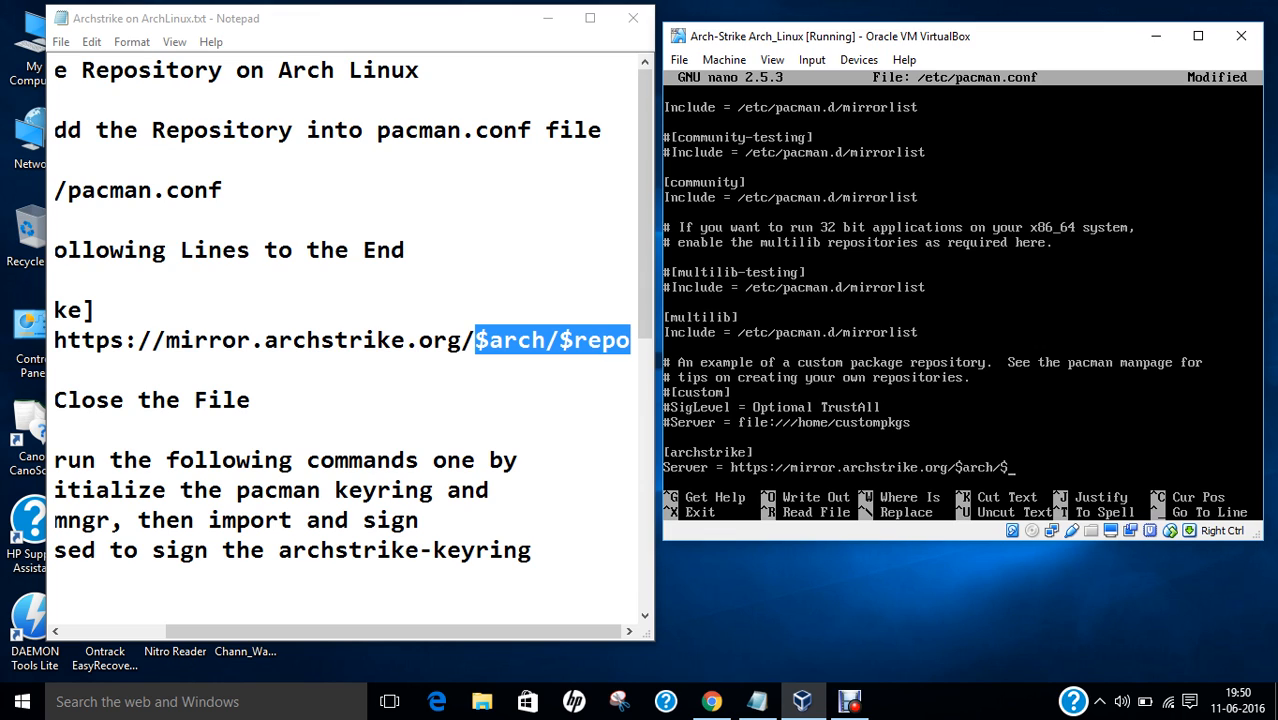
{"action": "type", "text": "repo"}
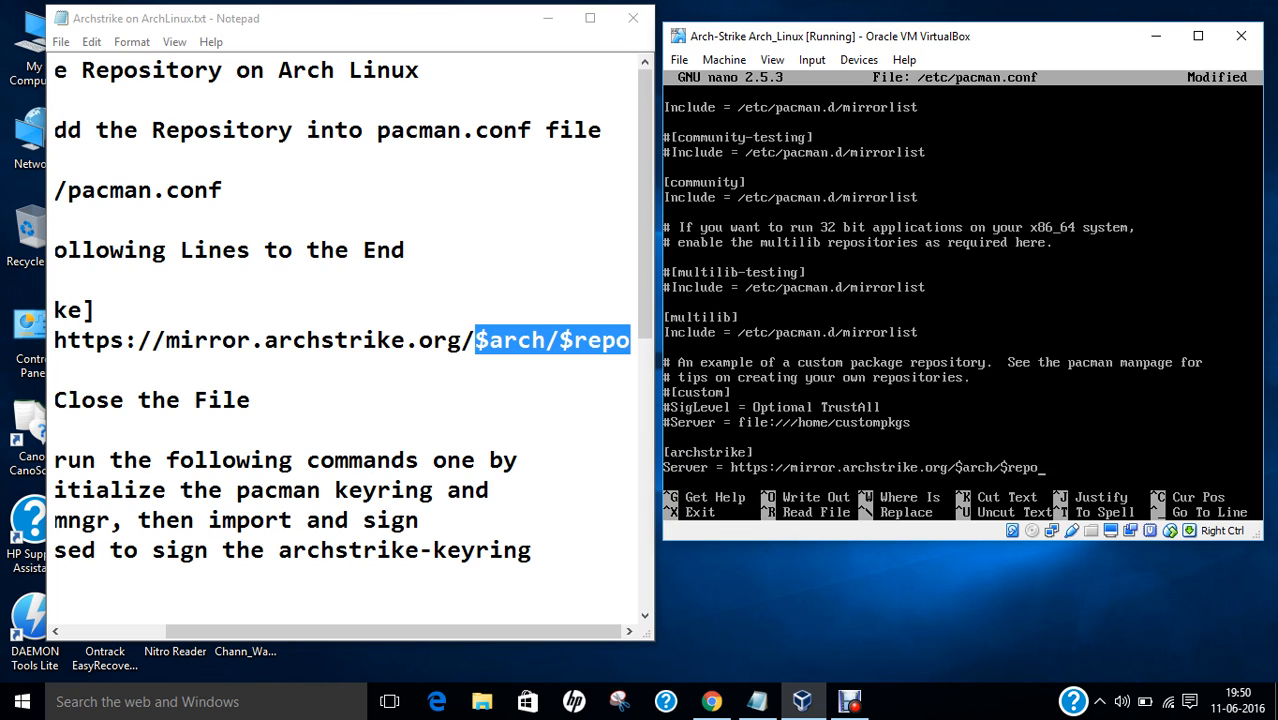
{"action": "key", "text": "ctrl+o"}
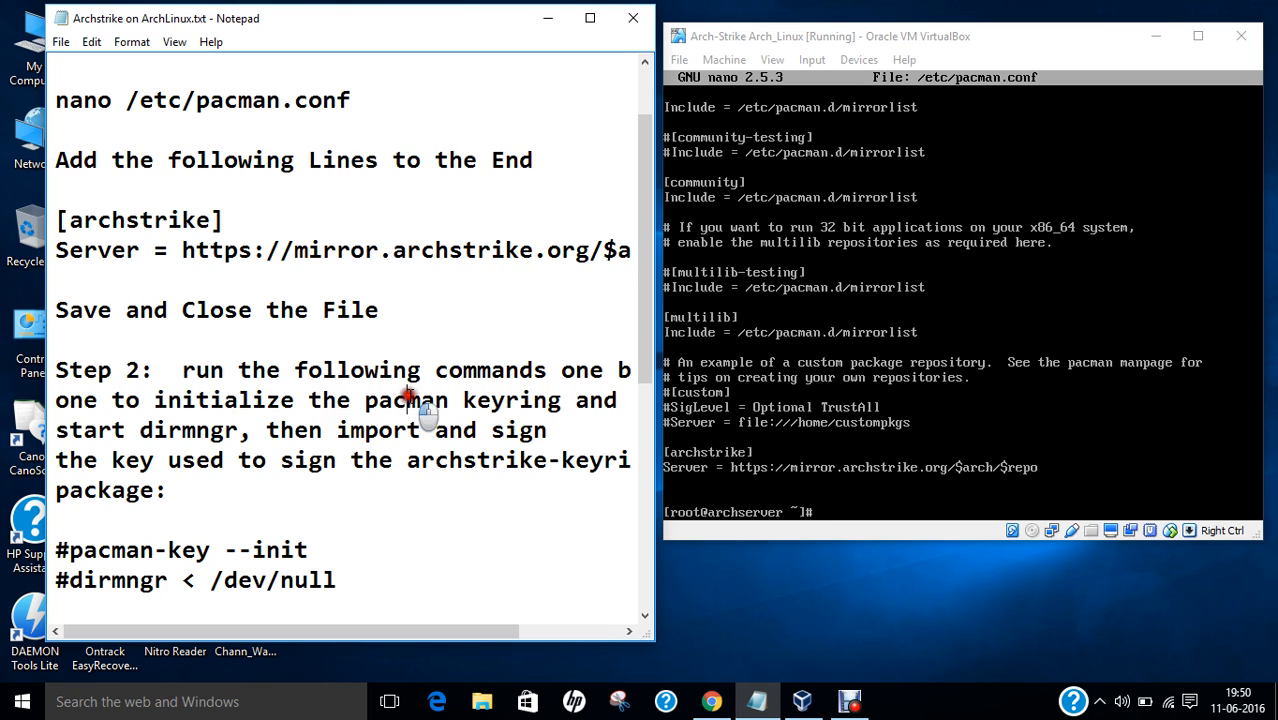
Run dirmngr < /dev/null in the guest until it reports OK Dirmngr at your service
{"action": "double_click", "coordinate": [185, 430]}
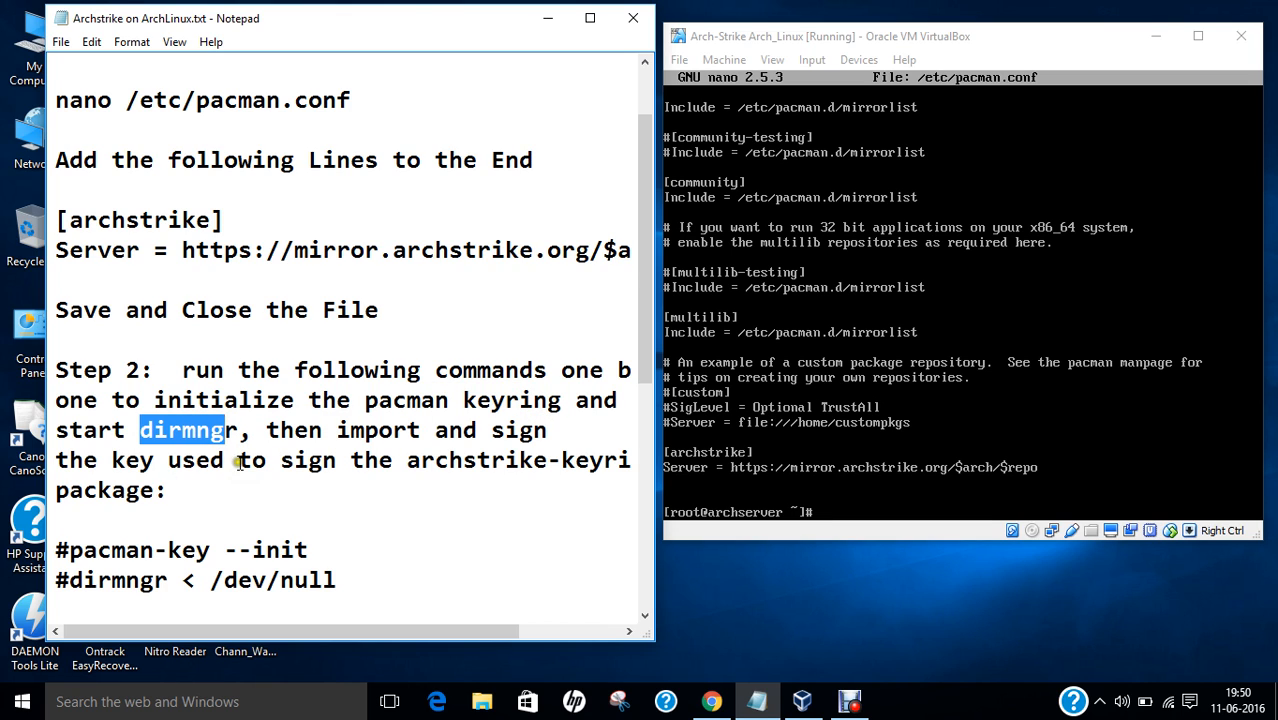
{"action": "mouse_move", "coordinate": [232, 525]}
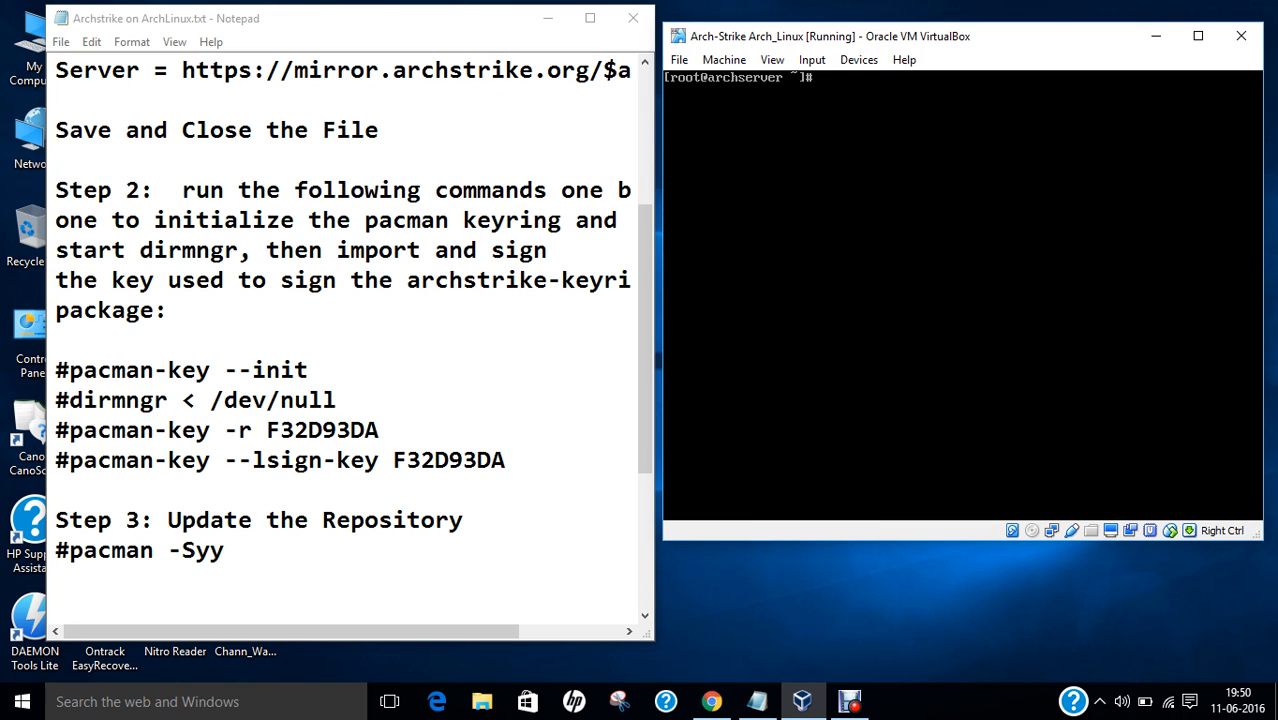
{"action": "type", "text": "pac"}
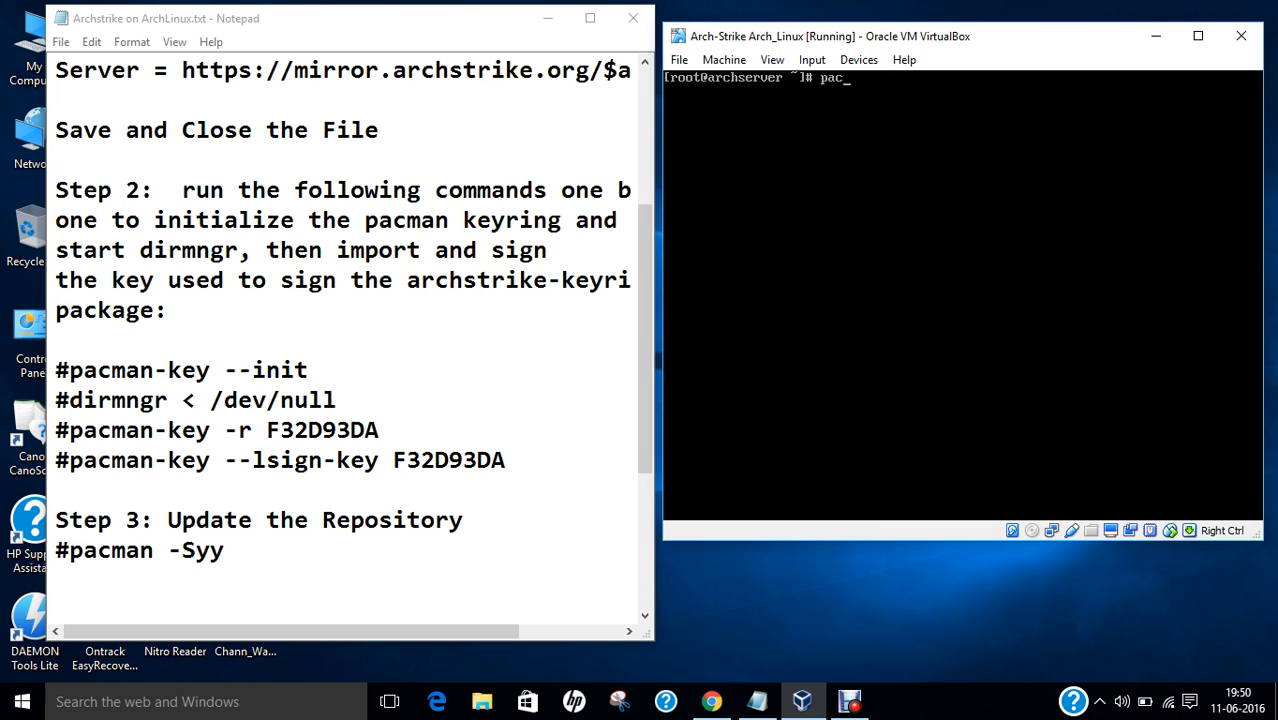
{"action": "type", "text": "man"}
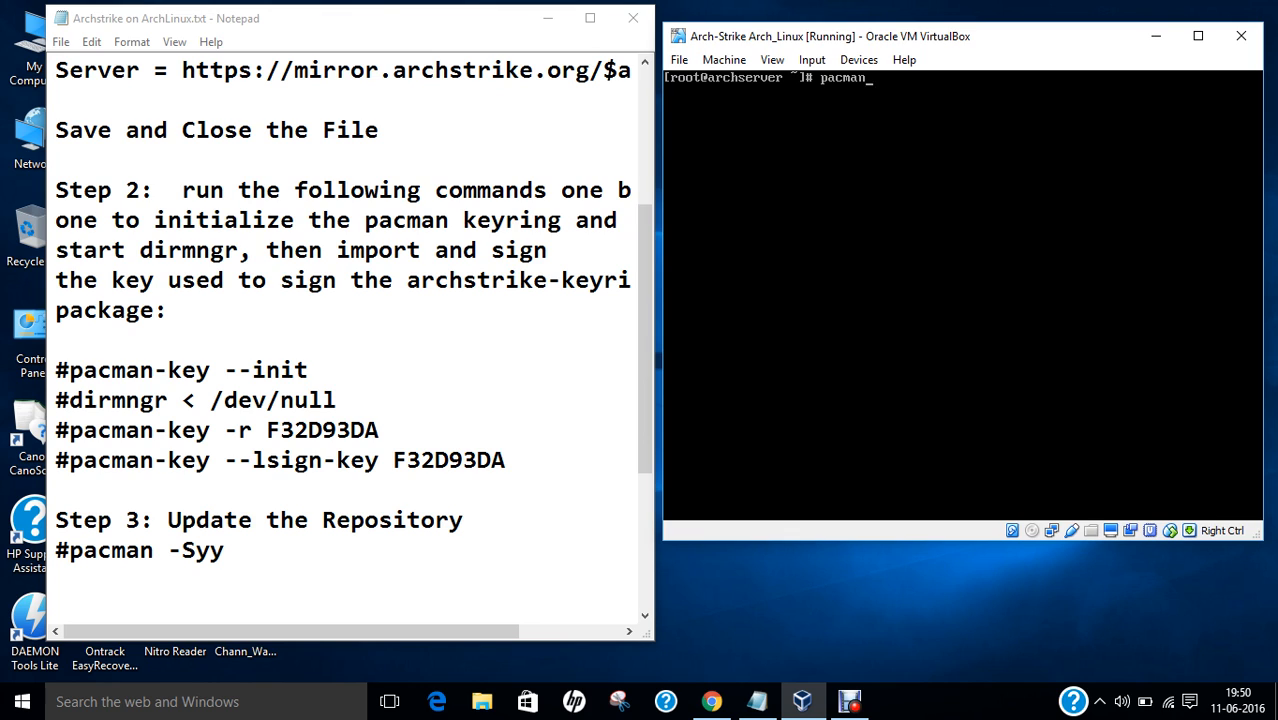
{"action": "type", "text": "-key -"}
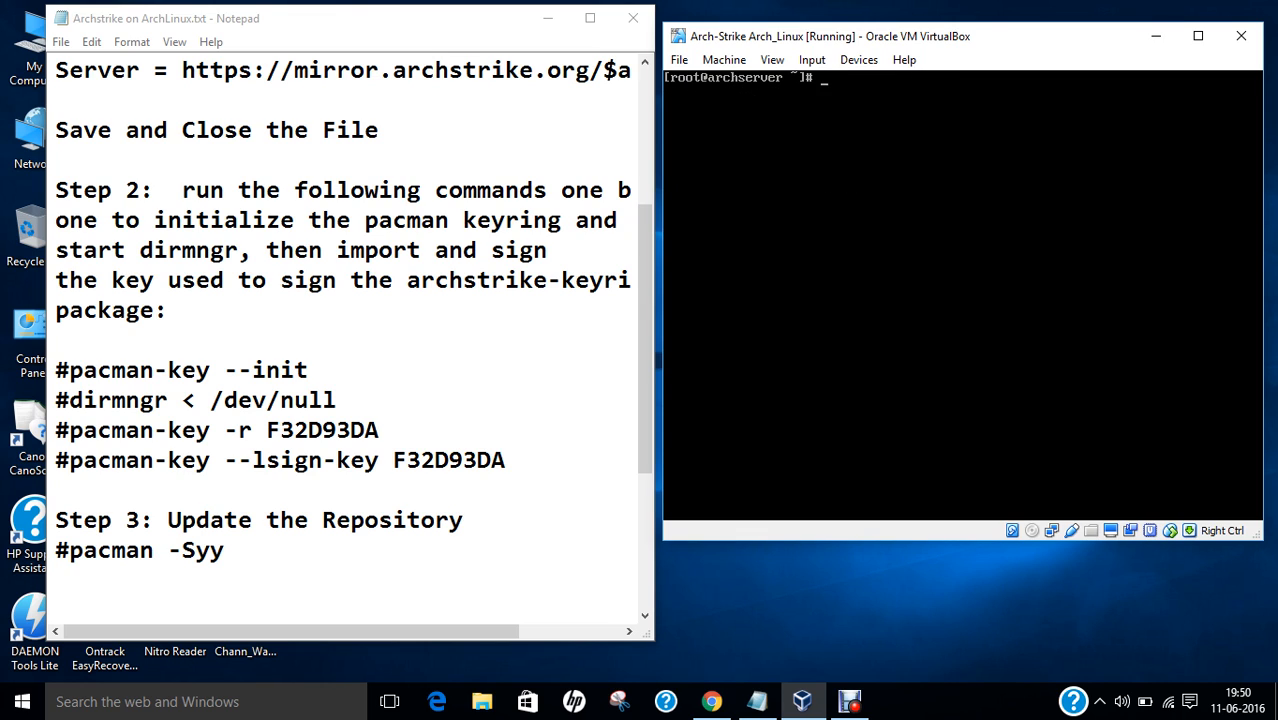
{"action": "type", "text": "dirm"}
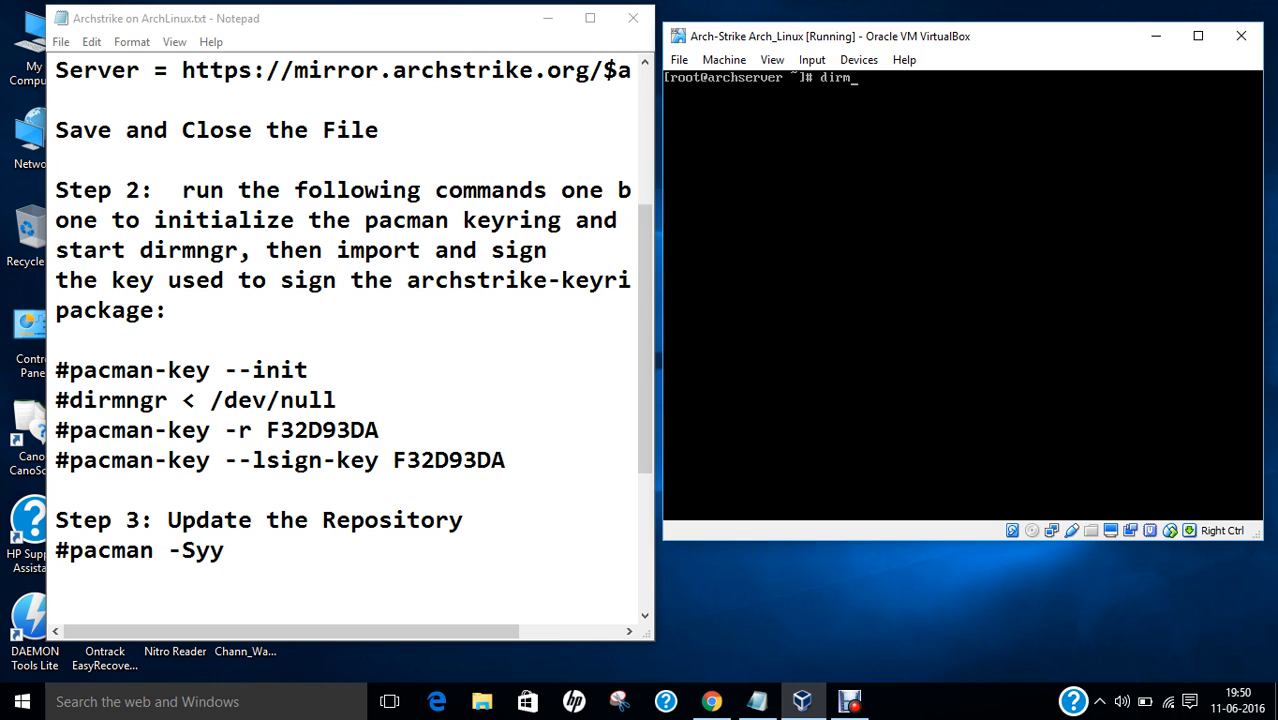
{"action": "type", "text": "ngr"}
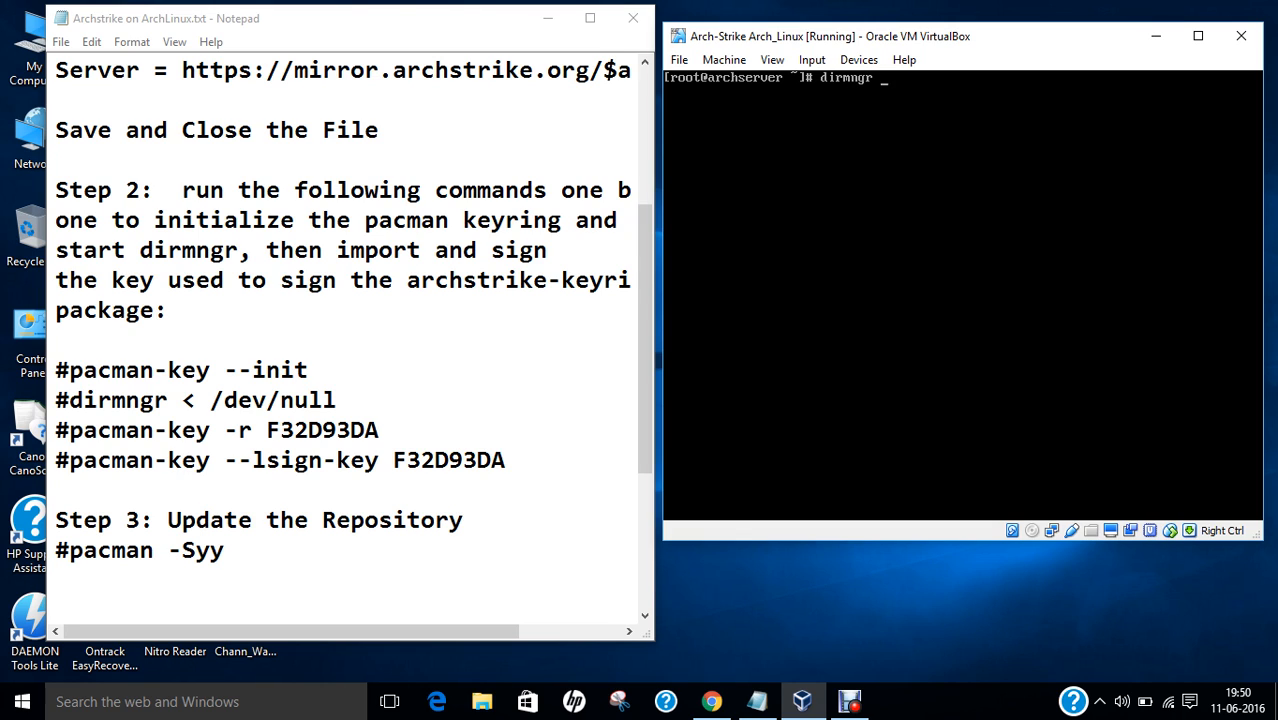
{"action": "type", "text": "< /dev/null"}
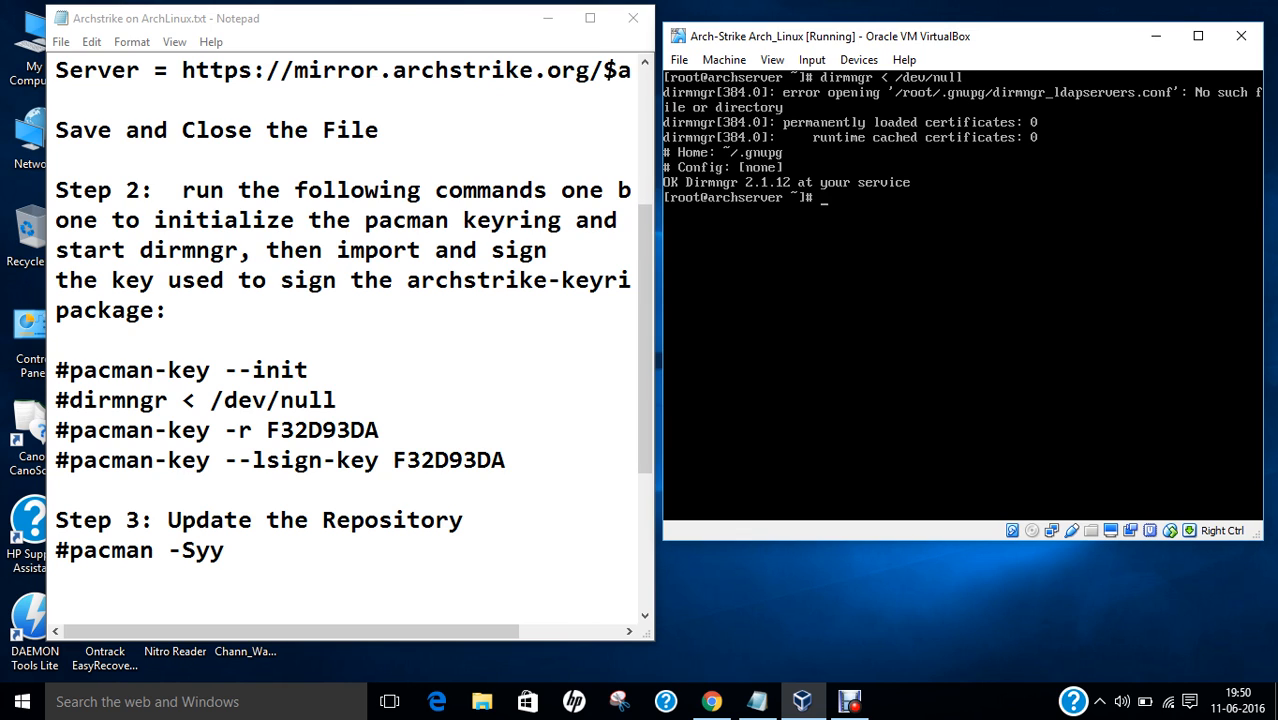
{"action": "type", "text": "cl"}
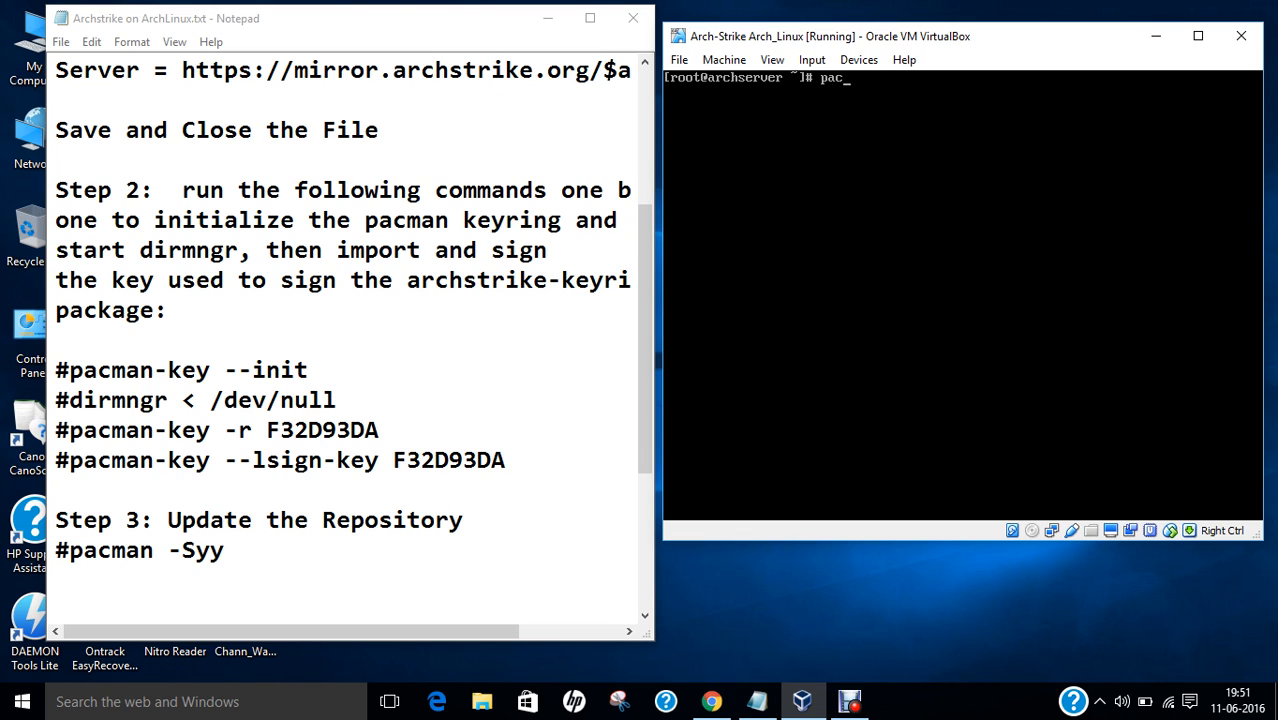
Receive key F32D93DA with pacman-key -r until gpg reports it imported
{"action": "type", "text": "man-key -r F3"}
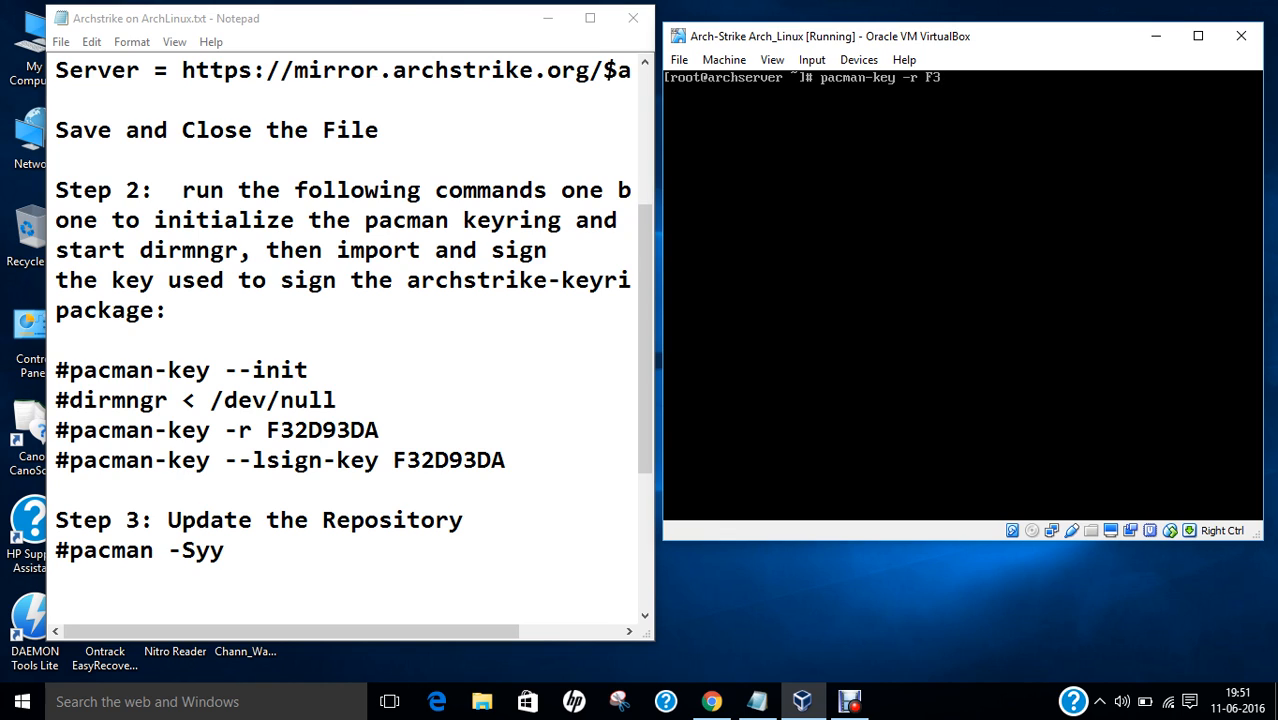
{"action": "type", "text": "2D93DA"}
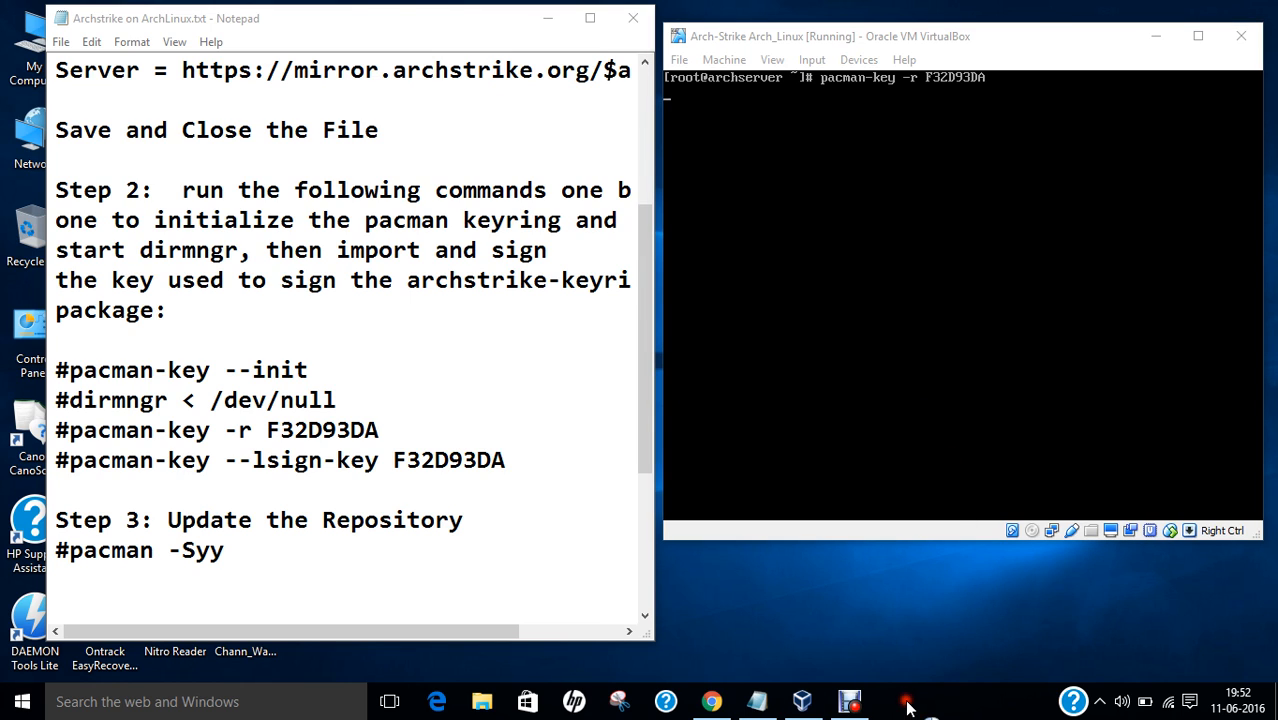
{"action": "mouse_move", "coordinate": [903, 700]}
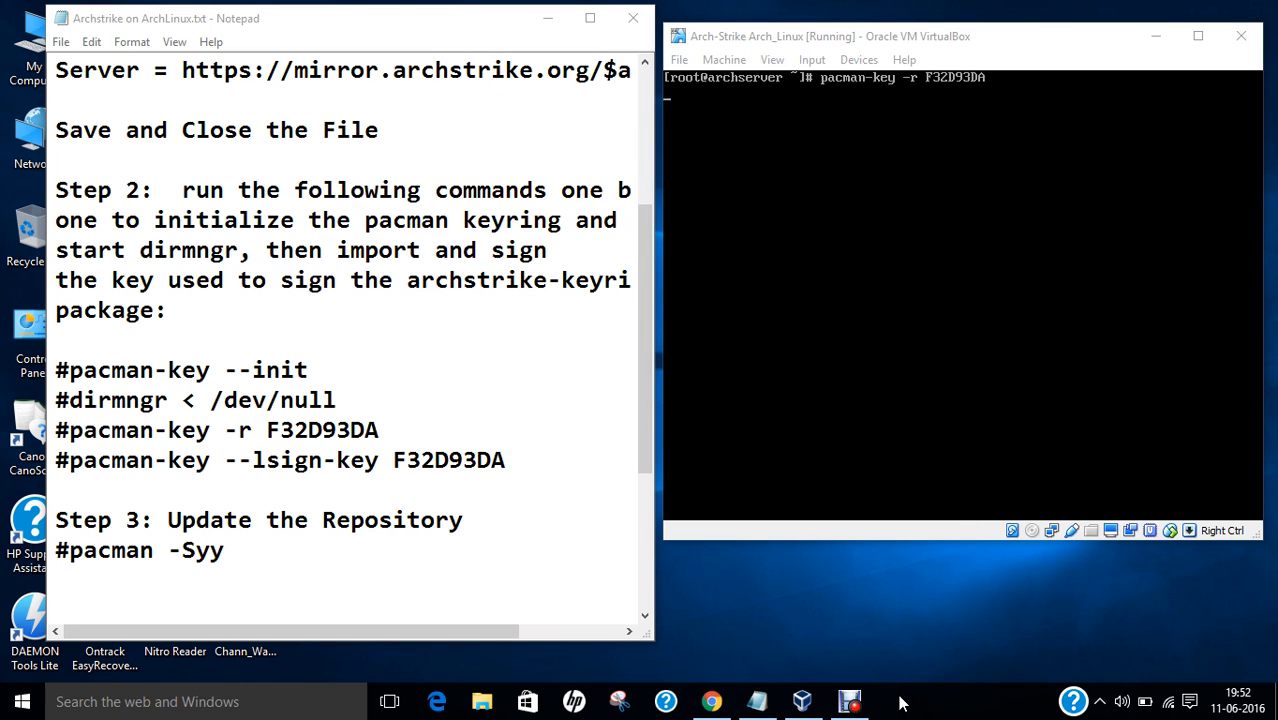
{"action": "key", "text": "Return"}
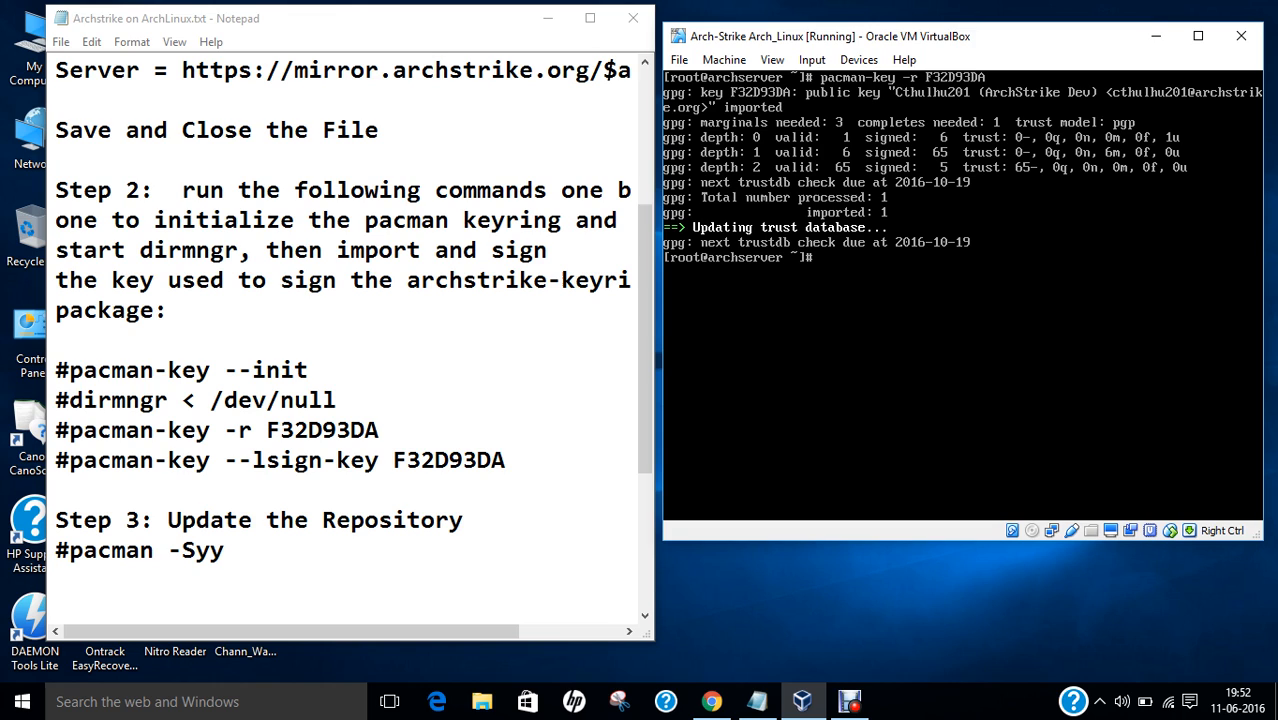
{"action": "type", "text": "CLEA"}
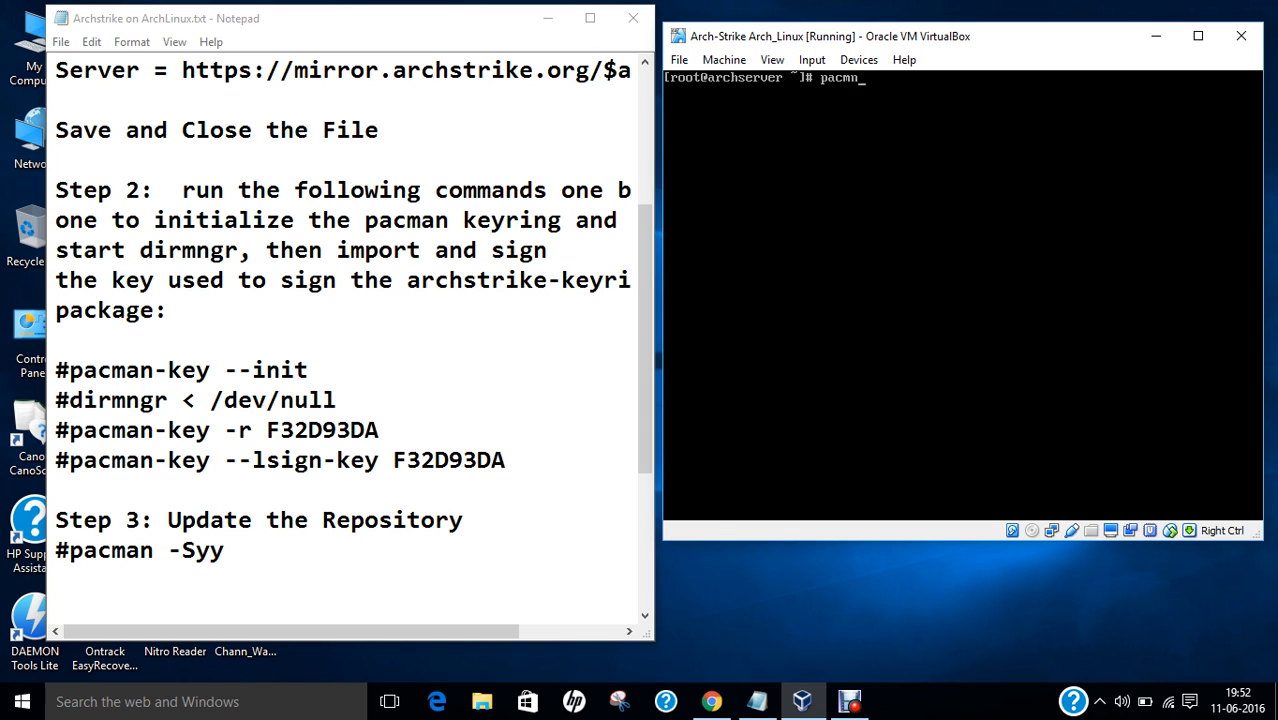
Locally sign key F32D93DA using pacman-key --lsign-key
{"action": "type", "text": "-key --lsign-key F"}
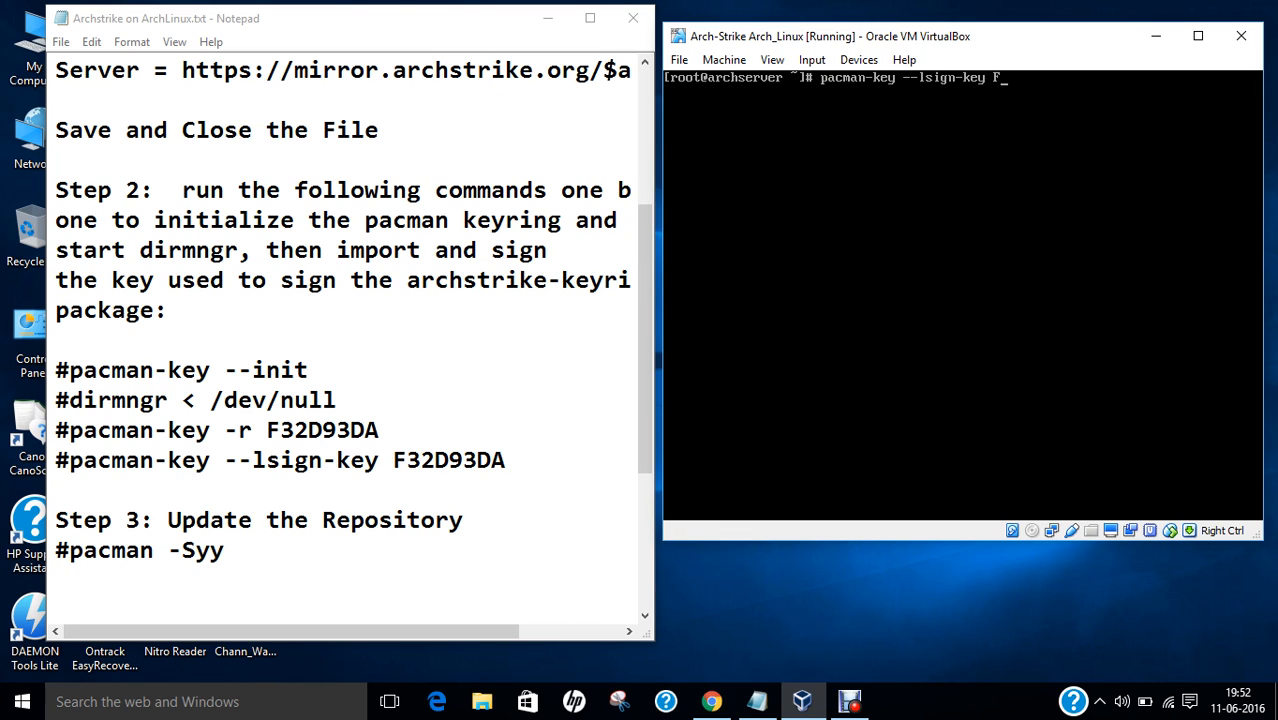
{"action": "type", "text": "32D93DA"}
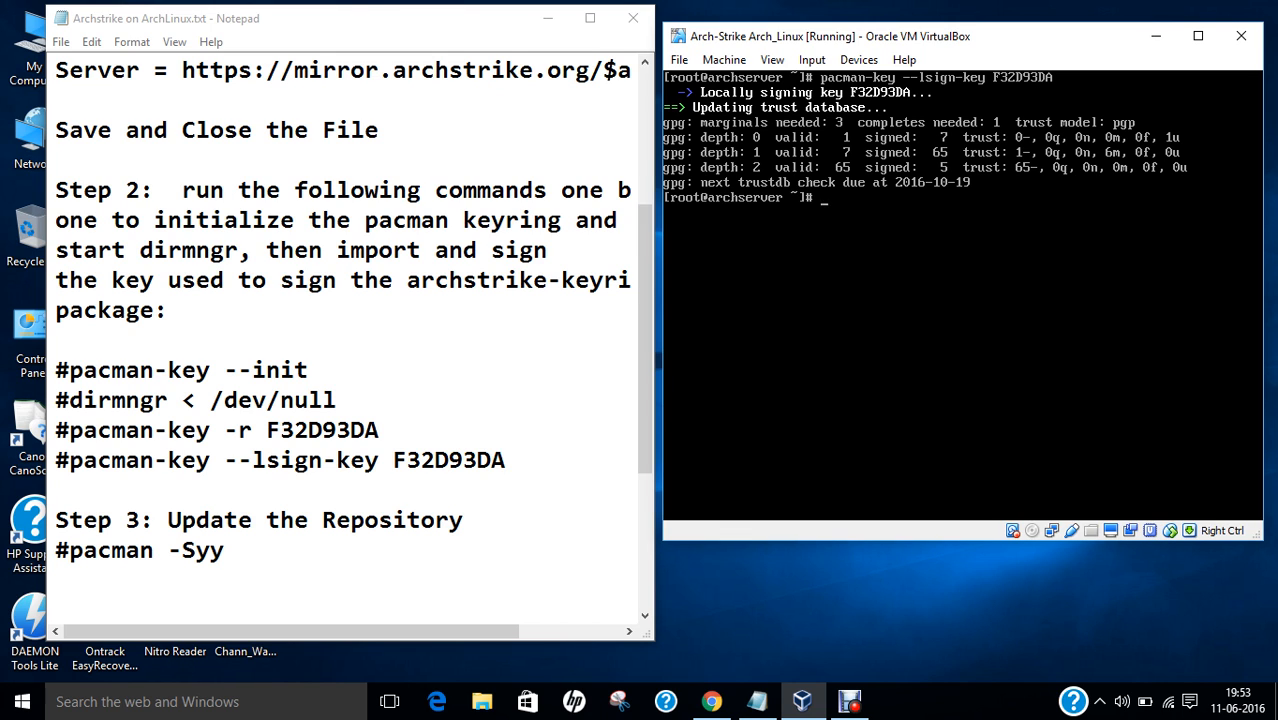
{"action": "type", "text": "CLE"}
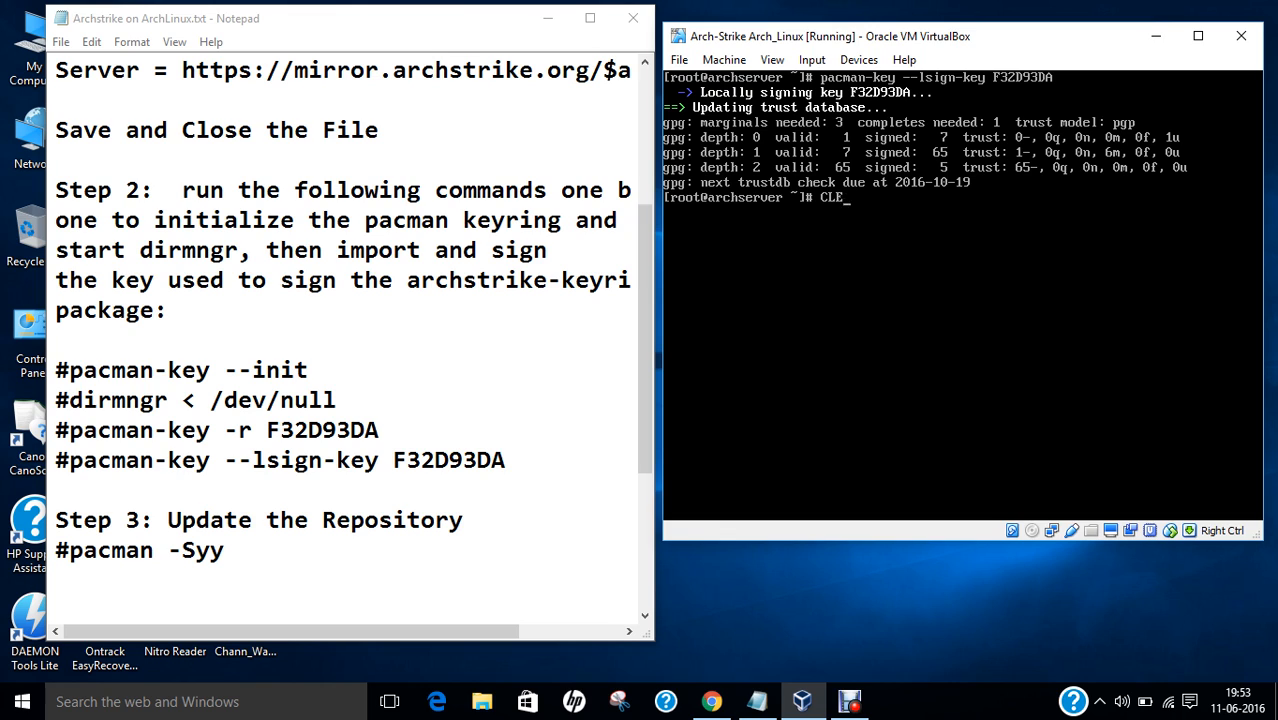
Clear the screen and force-refresh core, extra, community, multilib and archstrike with pacman -Syy
{"action": "type", "text": "cl"}
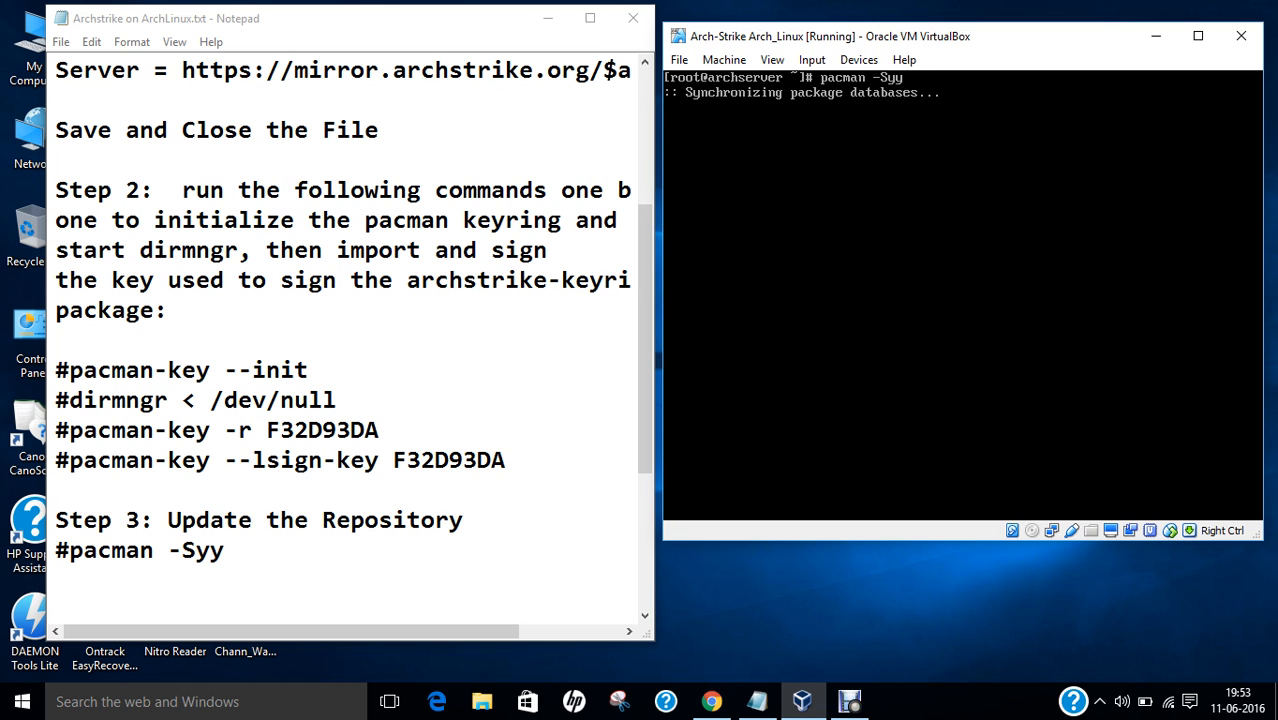
{"action": "scroll", "scroll_direction": "down", "scroll_amount": 3}
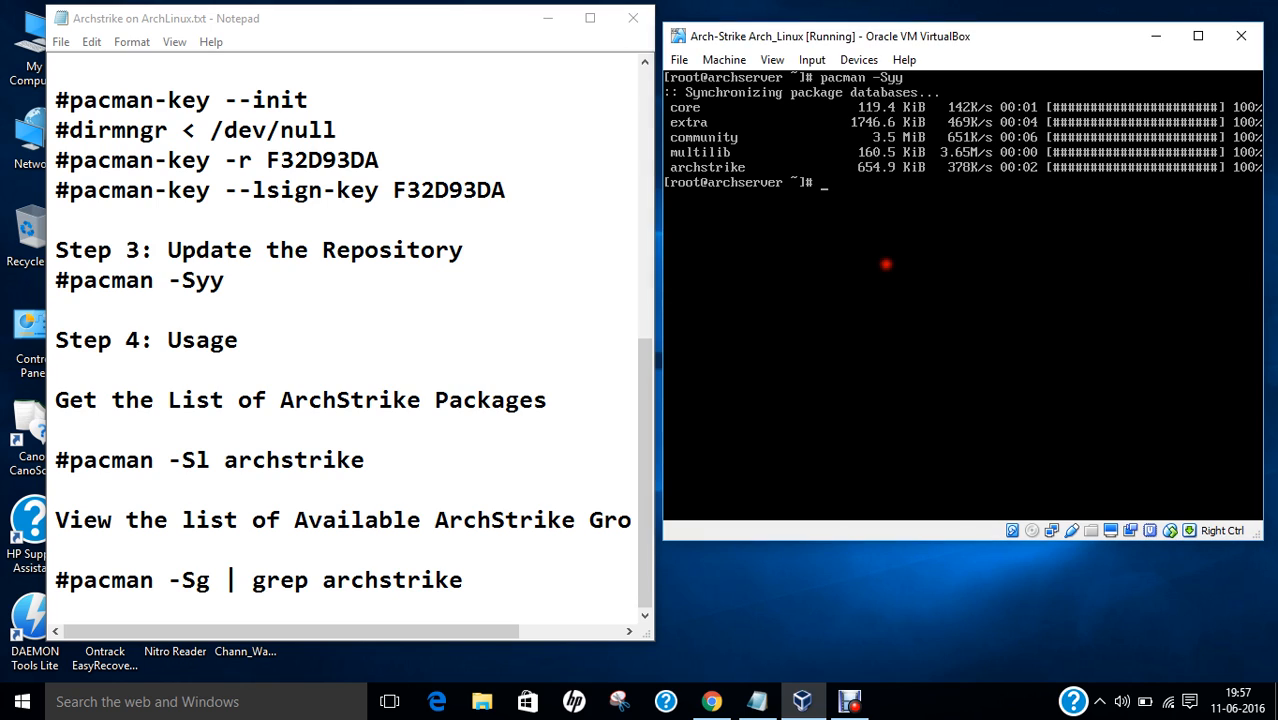
{"action": "type", "text": "cle"}
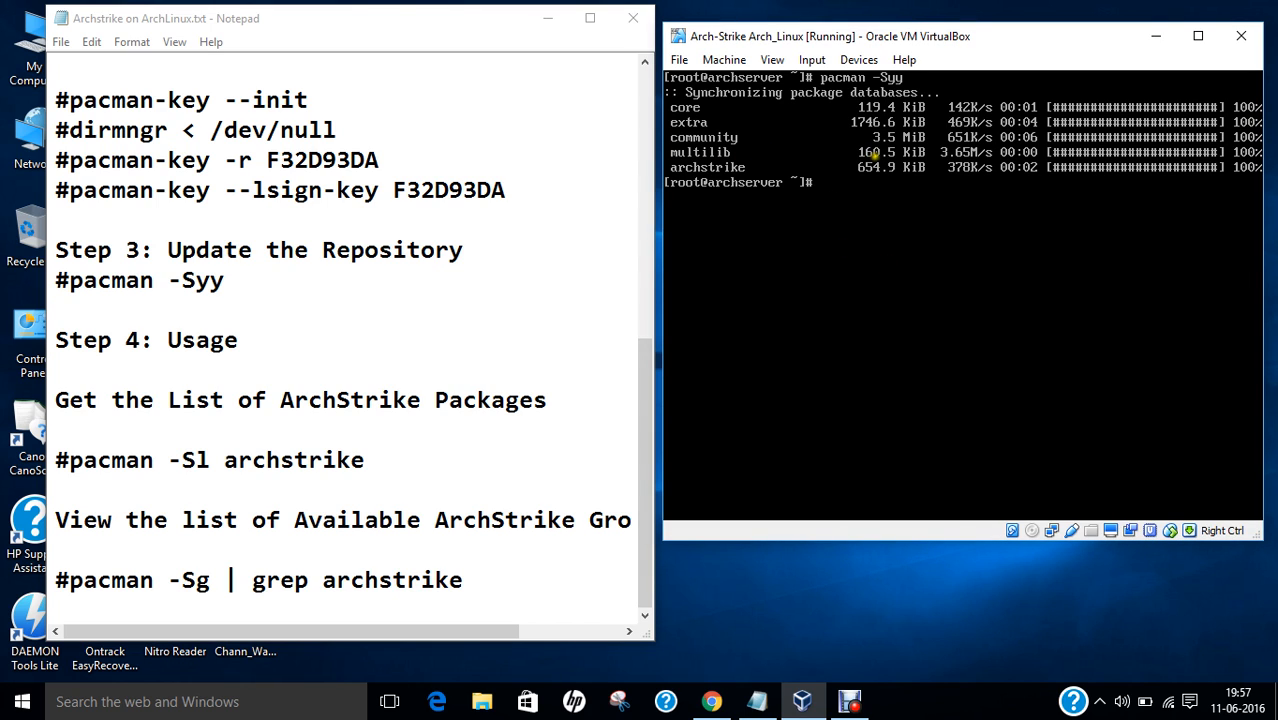
{"action": "type", "text": "clea"}
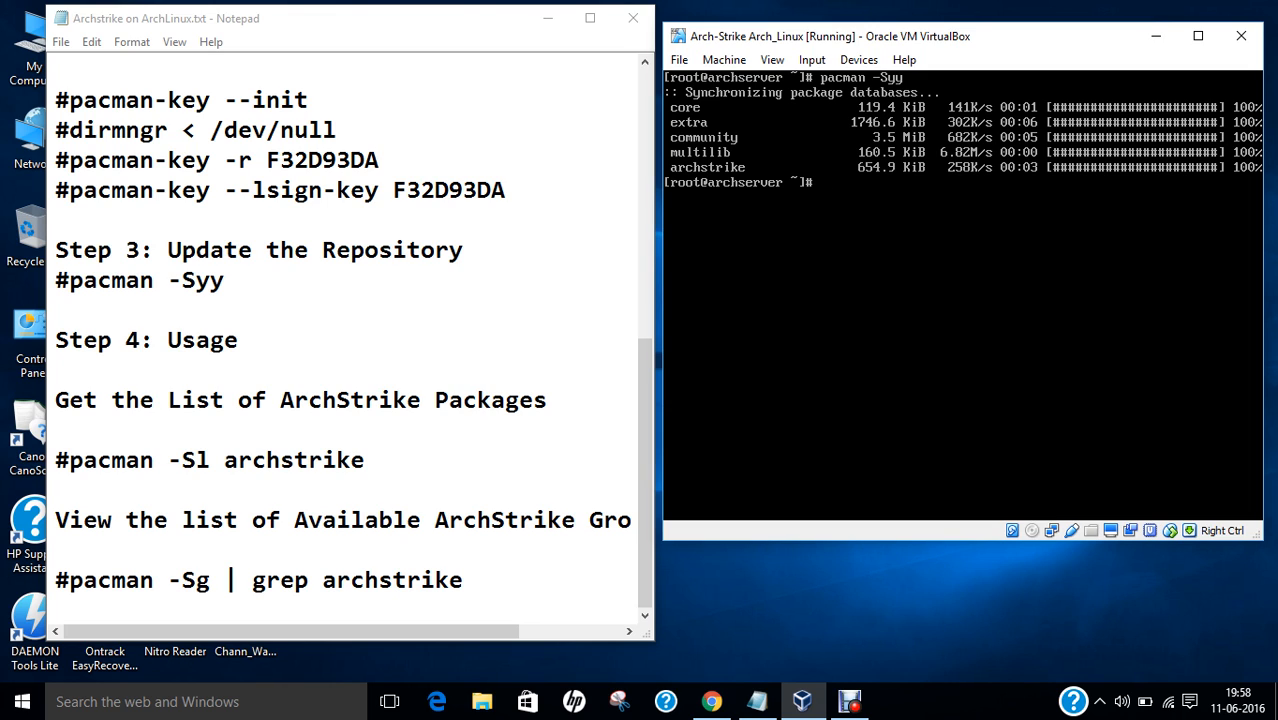
{"action": "type", "text": "cl"}
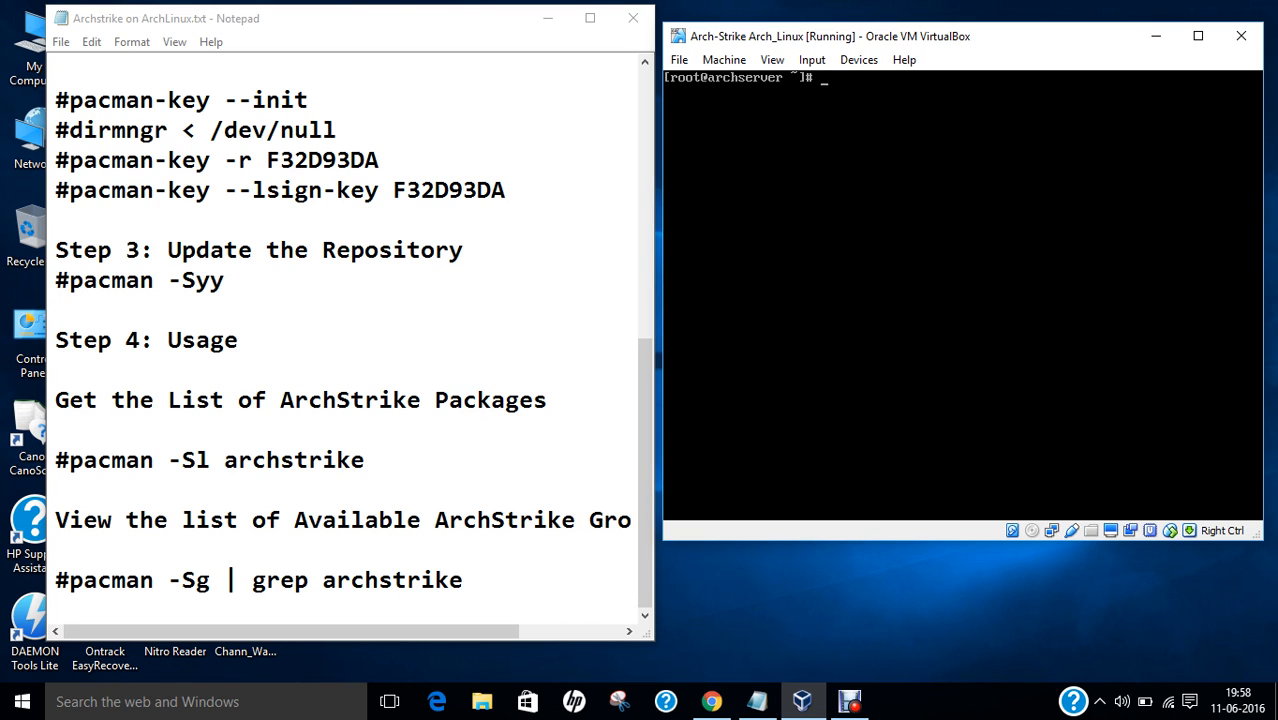
Print the archstrike repository's packages with pacman -Sl archstrike and review them
{"action": "type", "text": "pacman"}
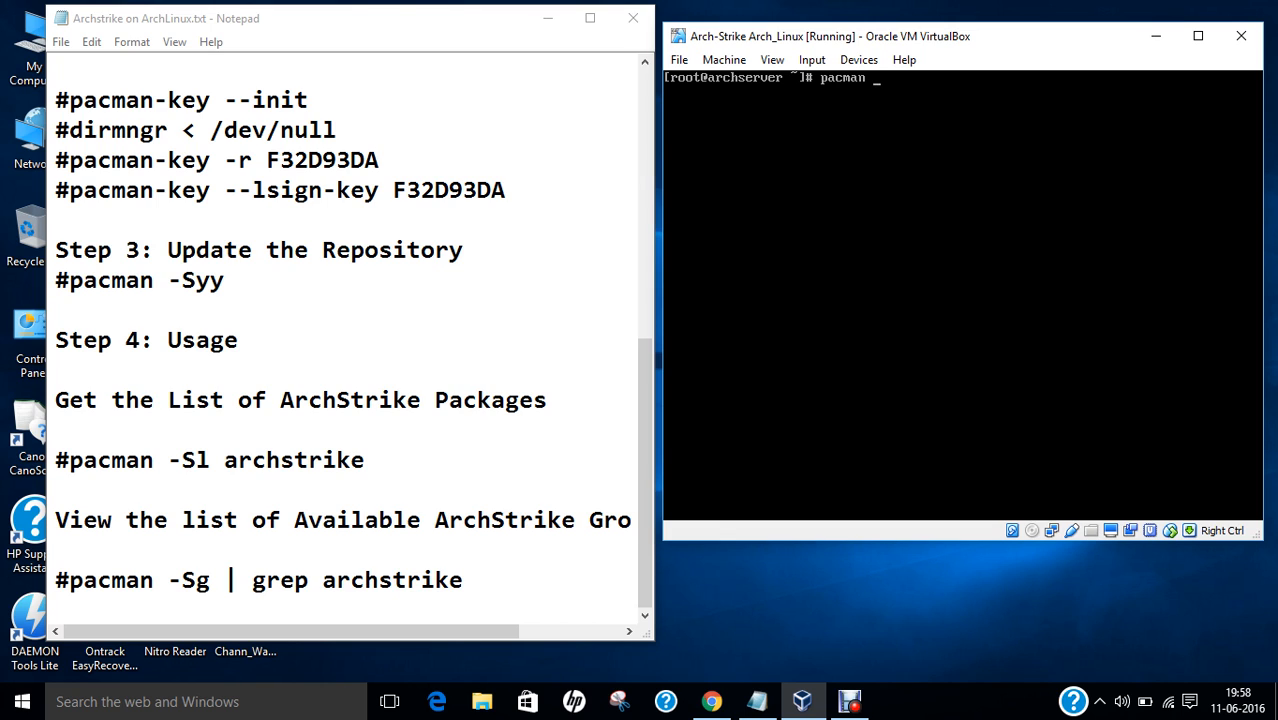
{"action": "type", "text": "-S"}
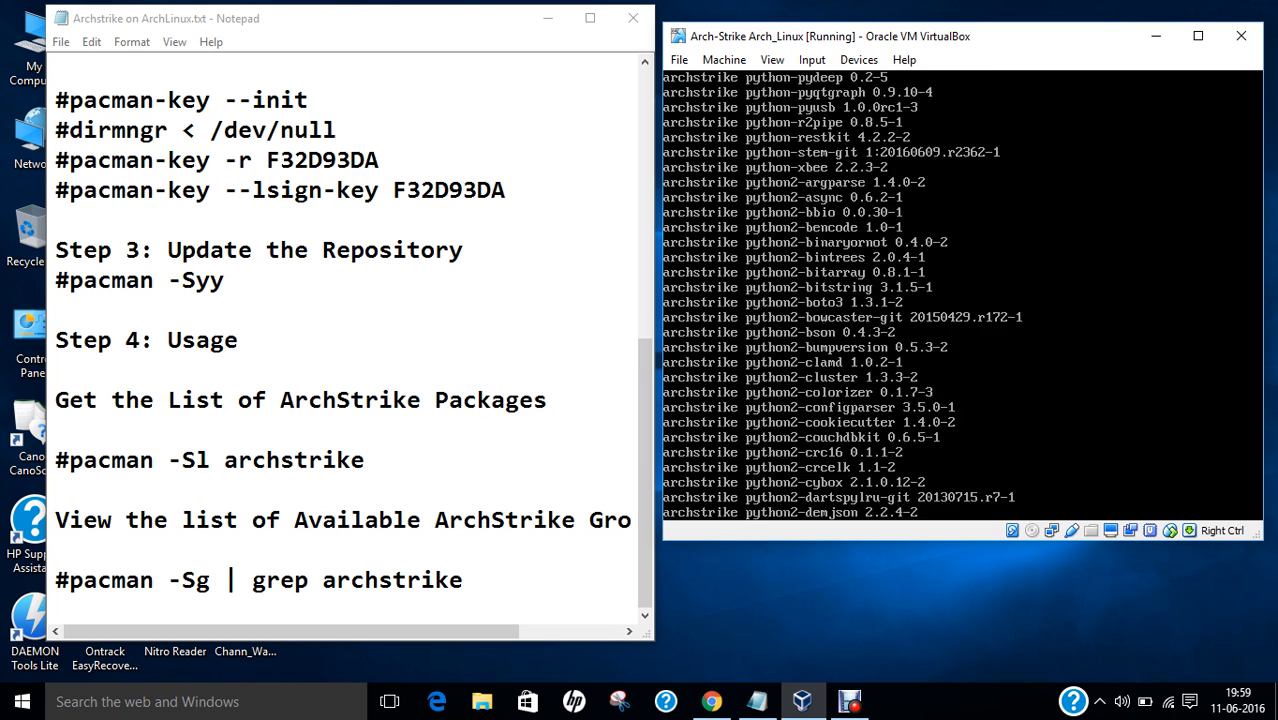
{"action": "scroll", "scroll_direction": "down", "scroll_amount": 3}
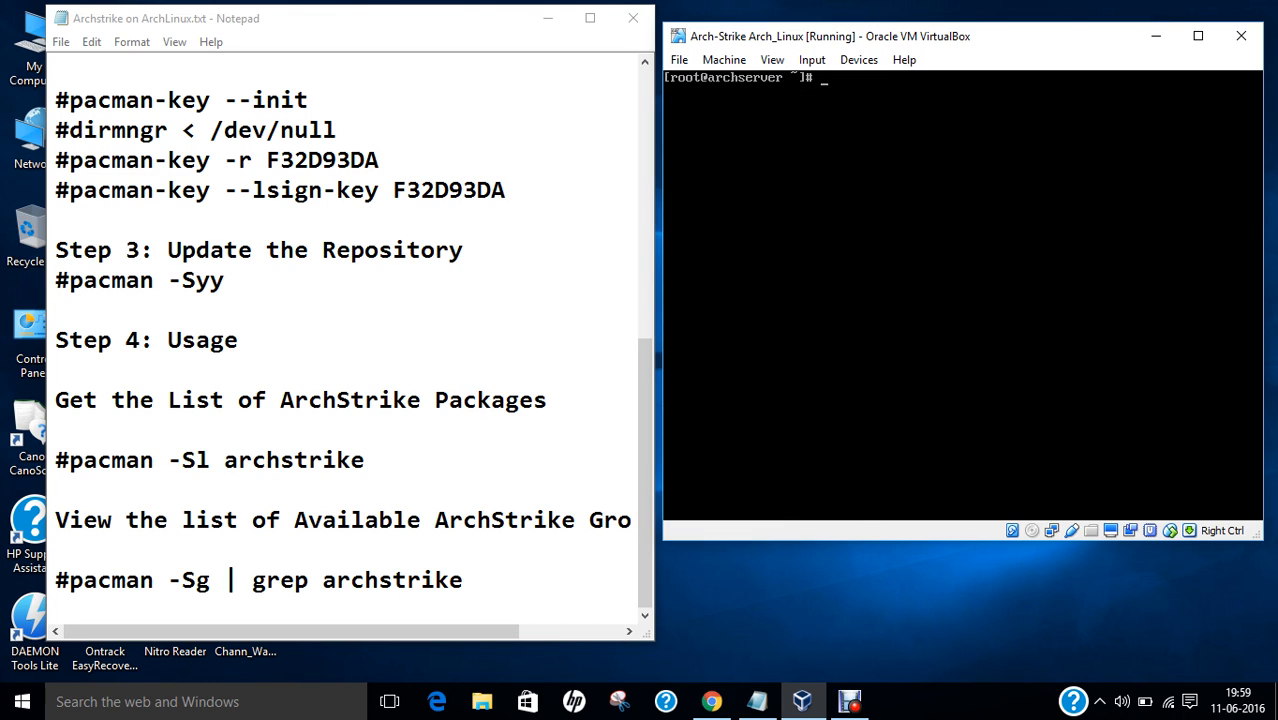
Run pacman -Sg | grep archstrike to show groups like archstrike-exploits and archstrike-wordlists
{"action": "type", "text": "pacman"}
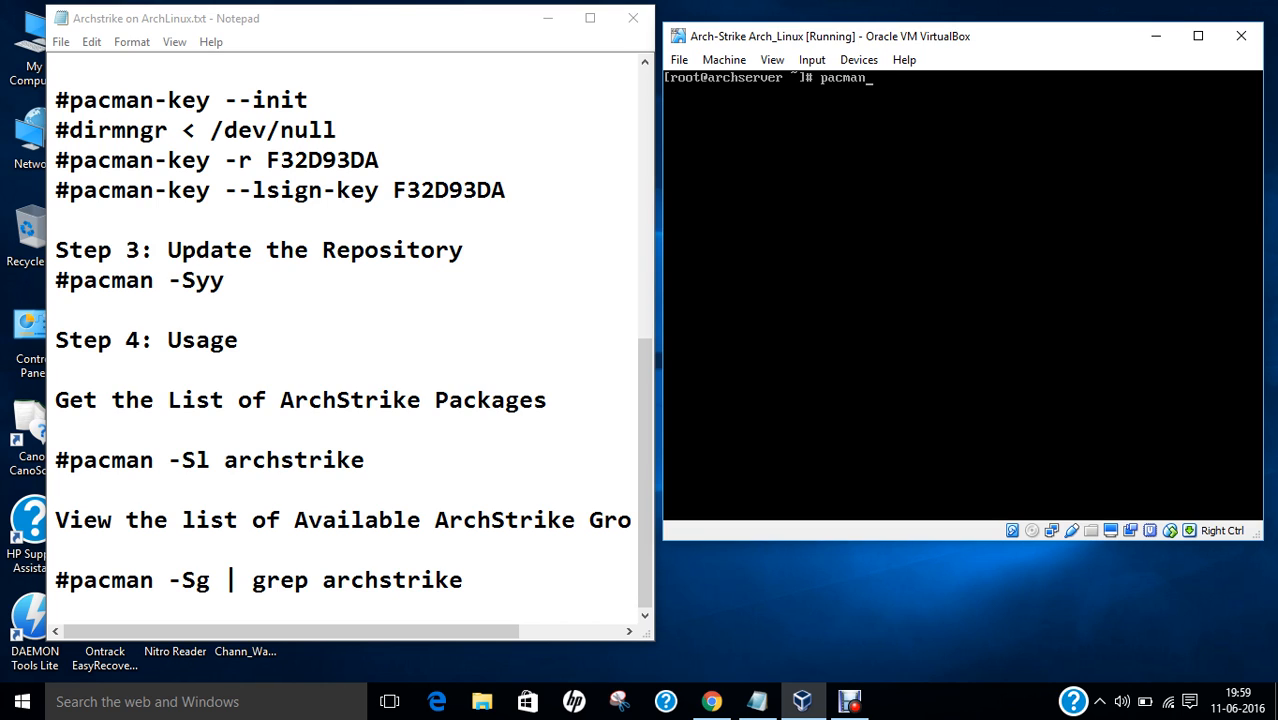
{"action": "type", "text": "-S"}
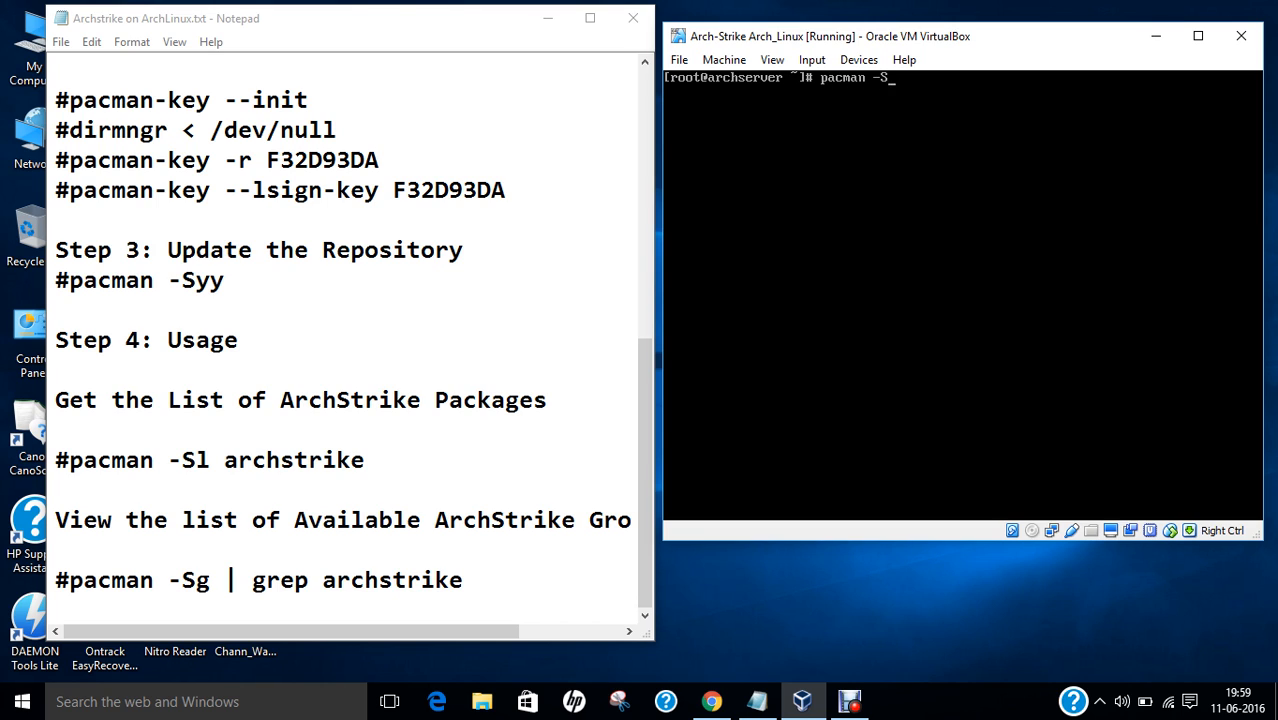
{"action": "type", "text": "g"}
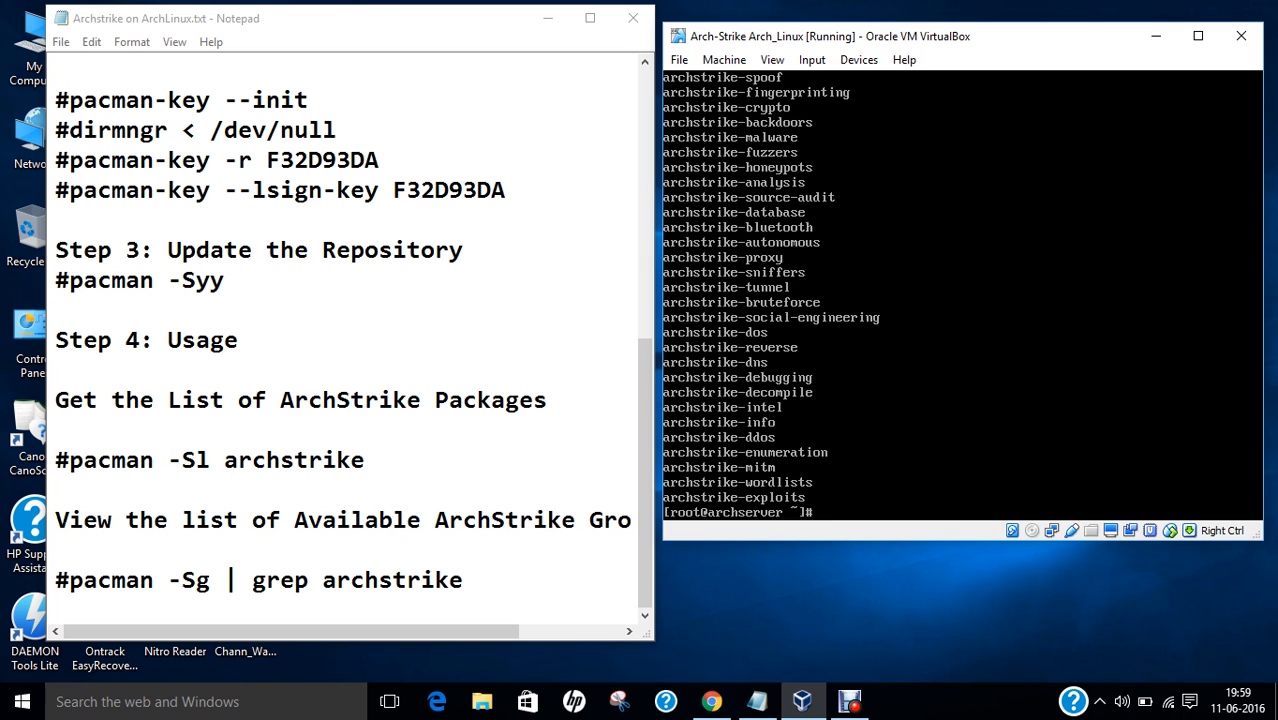
{"action": "mouse_move", "coordinate": [960, 695]}
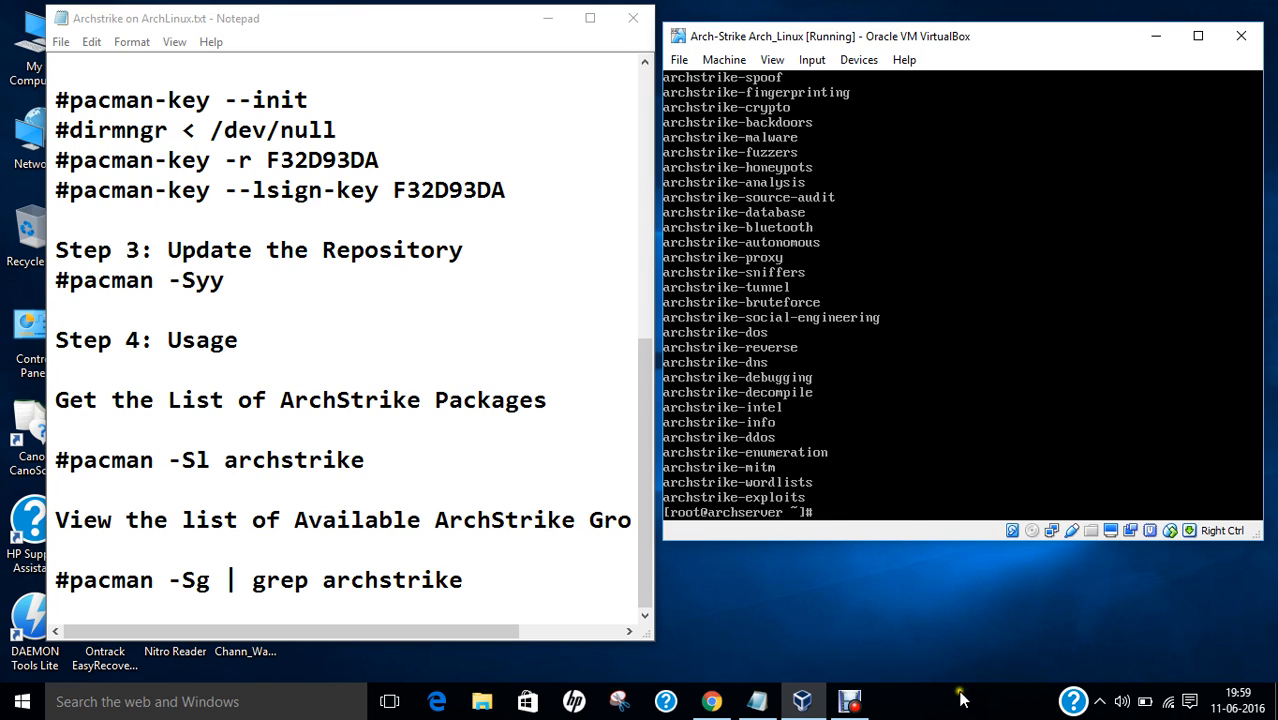